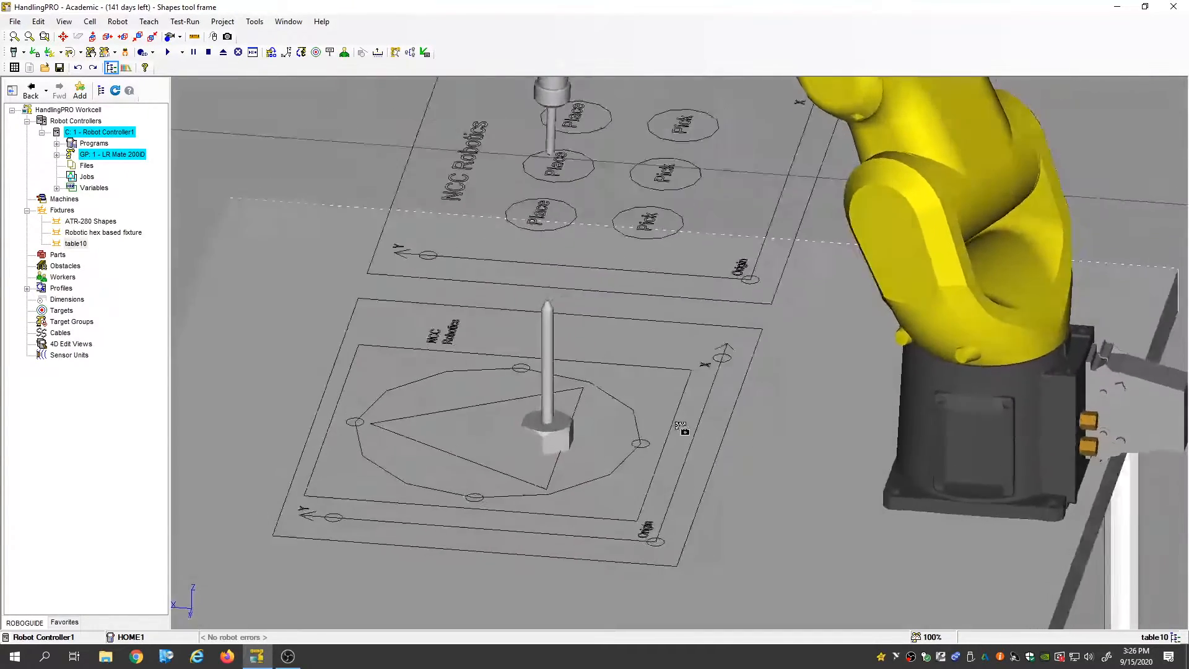
Orbit toward the fixture pin and select table10 to display its frame triad
{"action": "left_click_drag", "start_coordinate": [682, 425], "coordinate": [796, 505]}
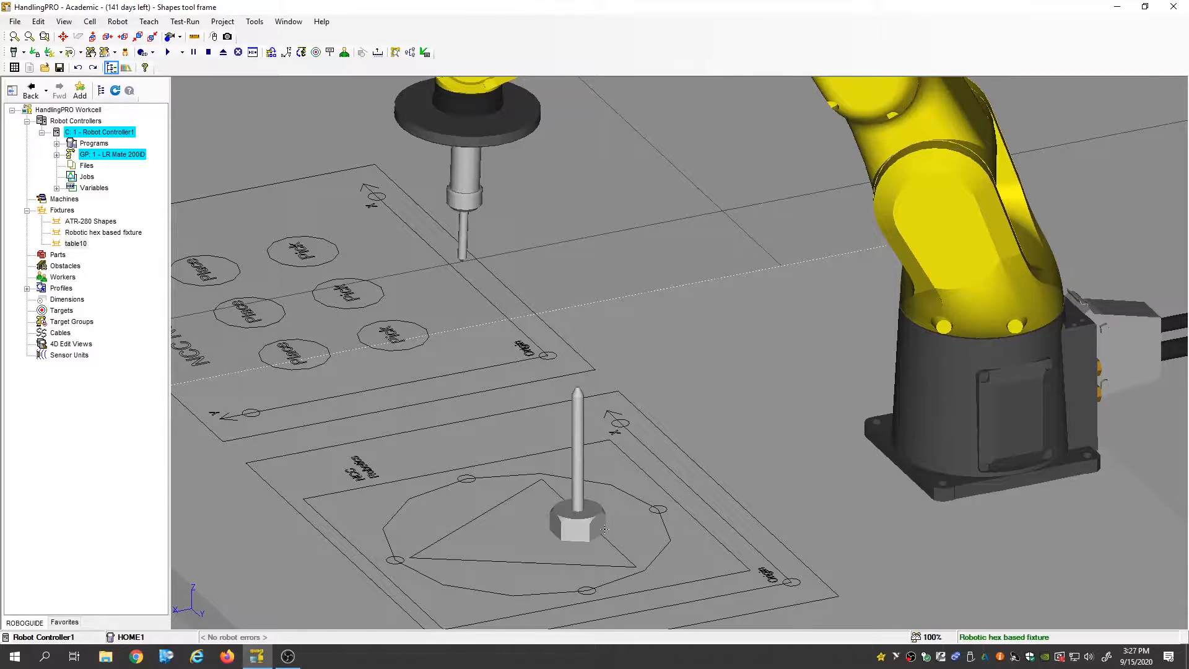
{"action": "left_click", "coordinate": [576, 523]}
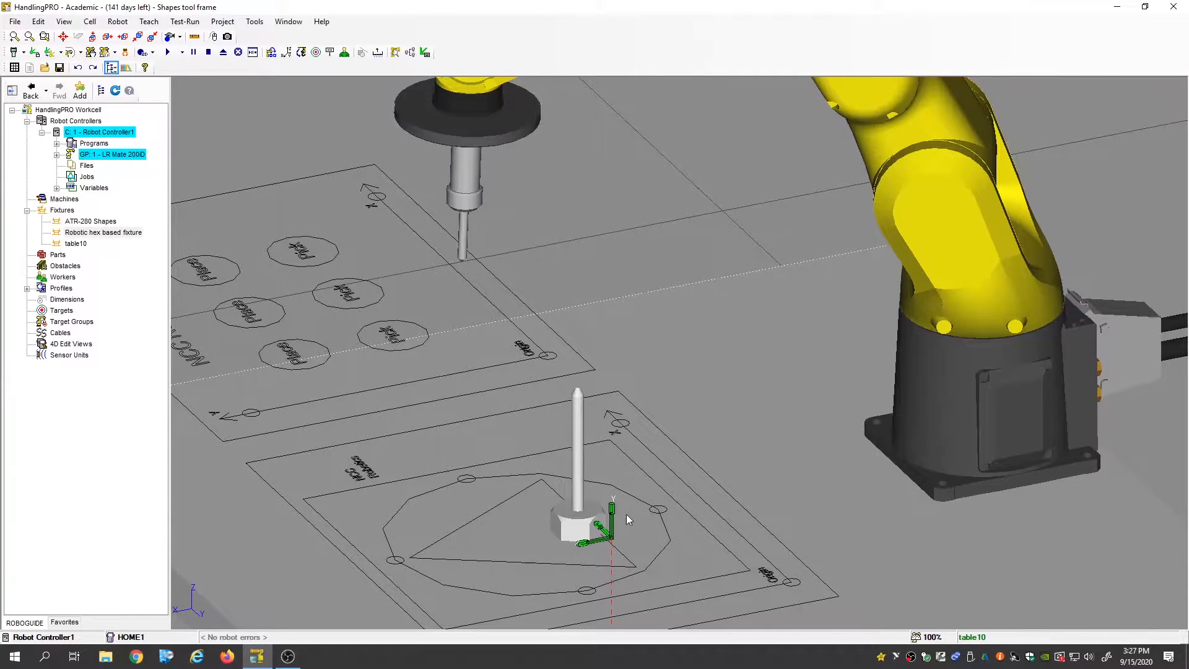
{"action": "mouse_move", "coordinate": [718, 500]}
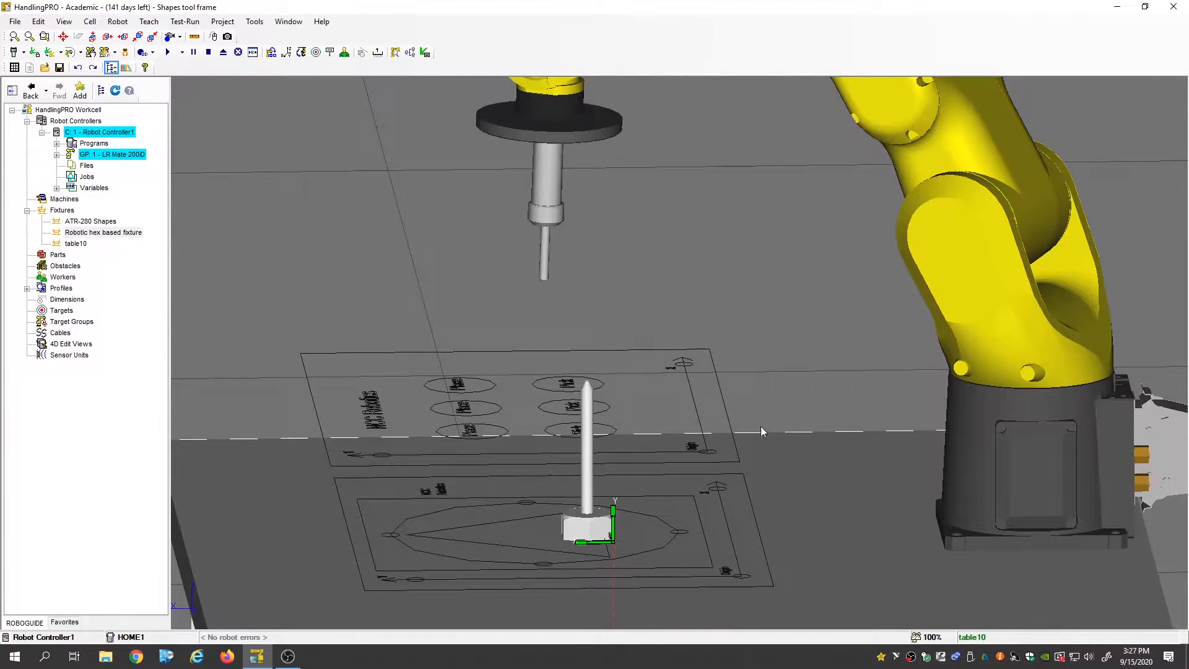
{"action": "left_click", "coordinate": [194, 36]}
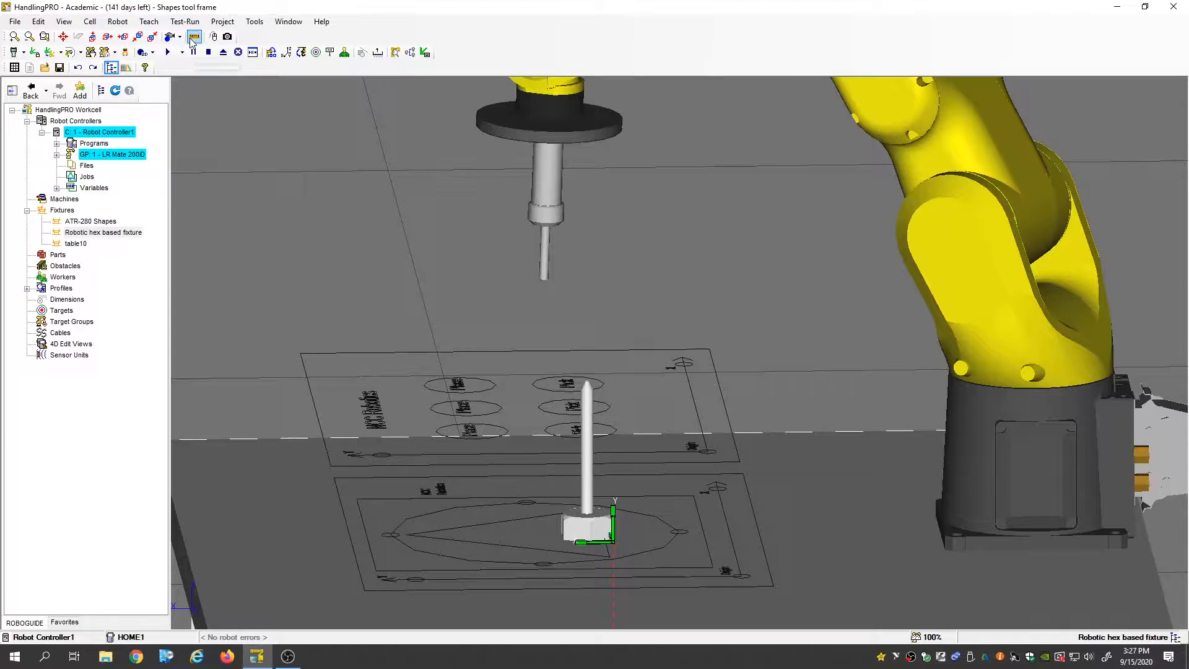
{"action": "mouse_move", "coordinate": [195, 36]}
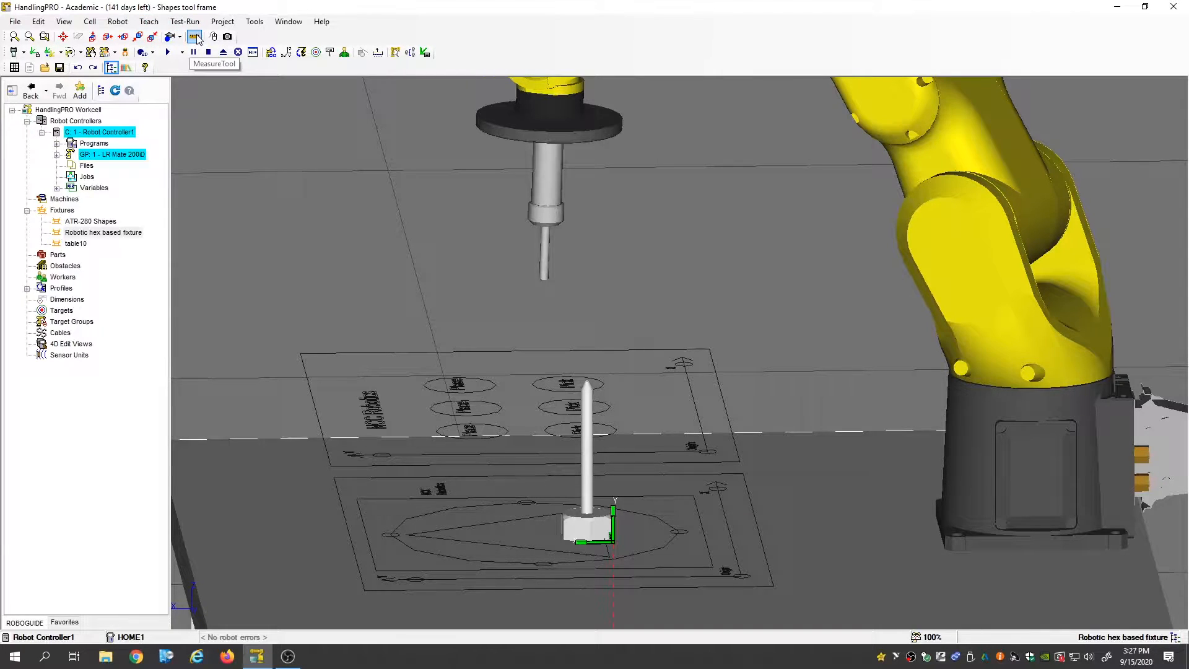
{"action": "left_click", "coordinate": [195, 35]}
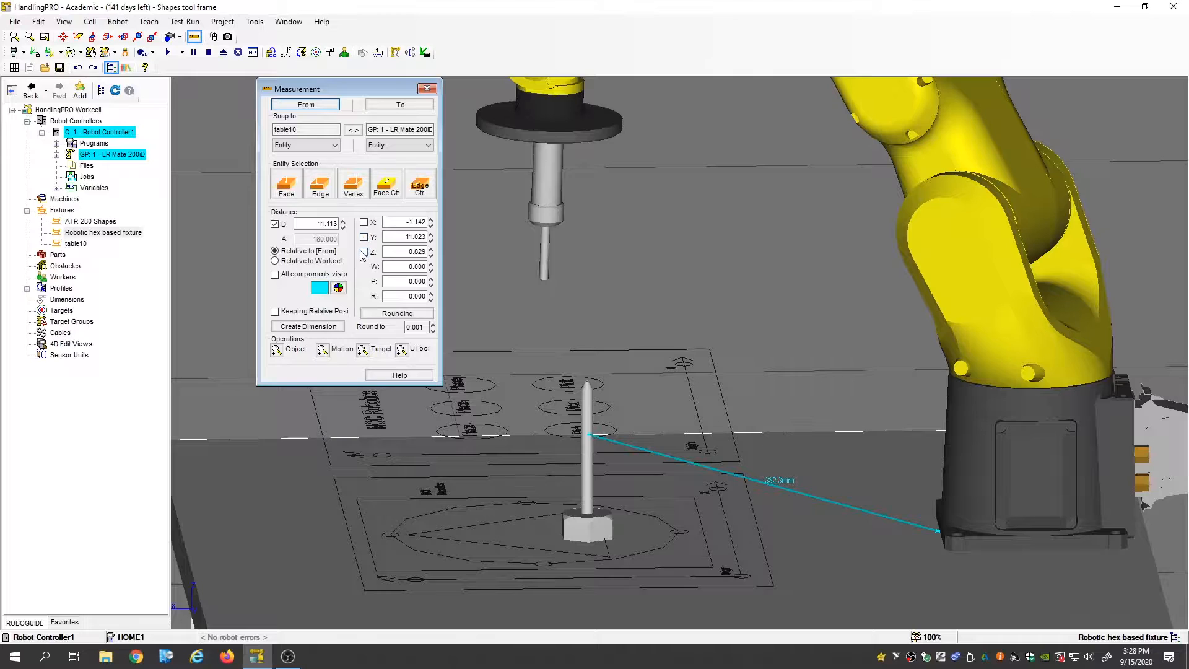
{"action": "left_click", "coordinate": [364, 222]}
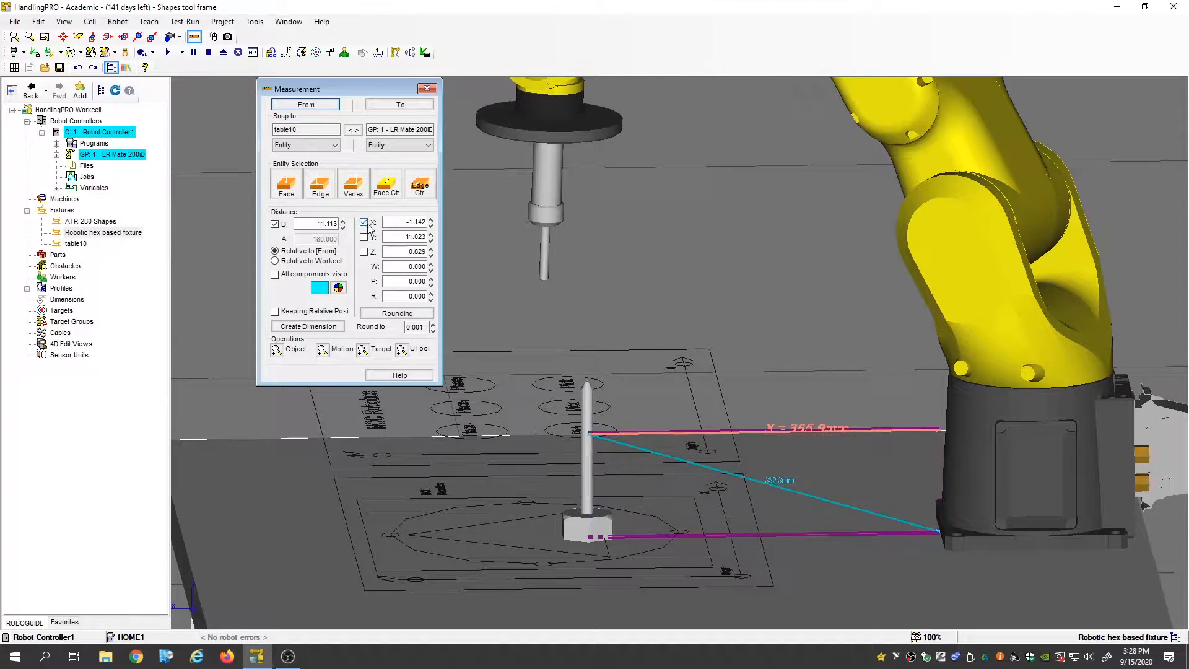
{"action": "left_click", "coordinate": [364, 222]}
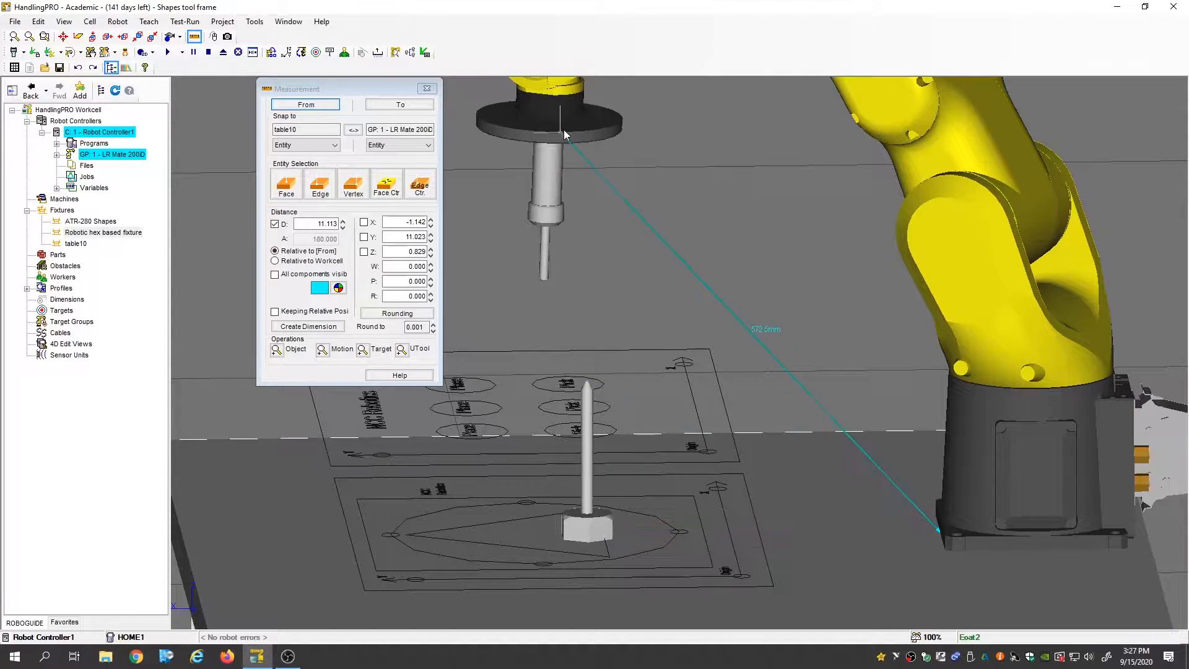
{"action": "left_click", "coordinate": [194, 36]}
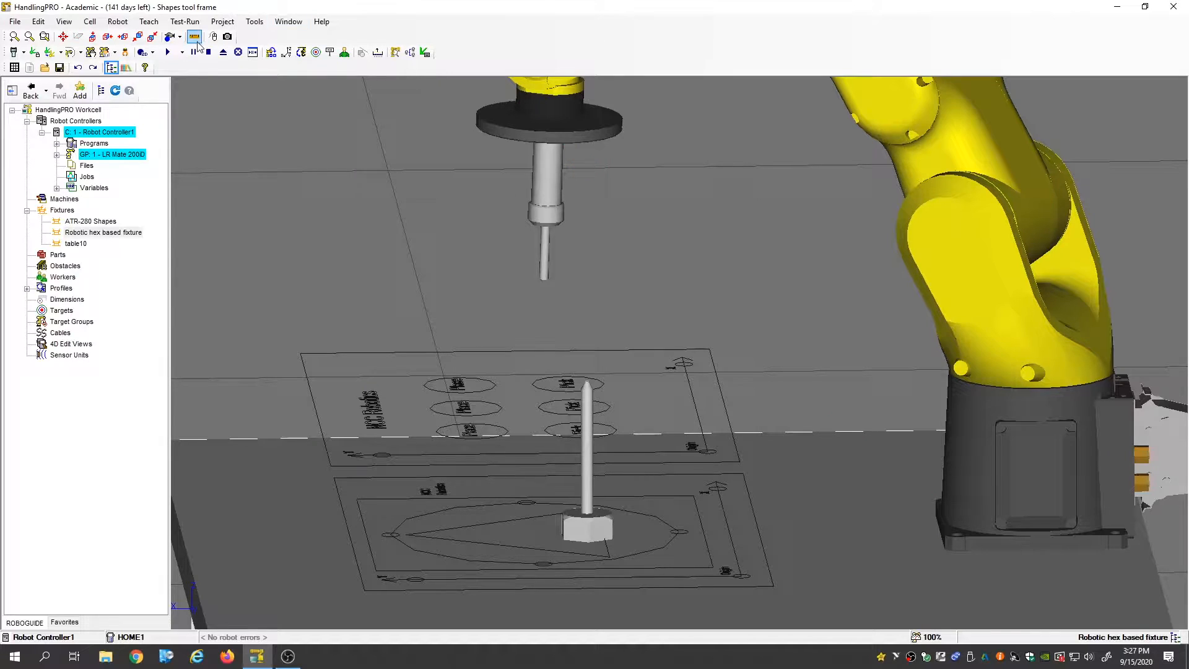
Launch the virtual iPendant for Robot Controller1 from the toolbar
{"action": "left_click", "coordinate": [195, 36]}
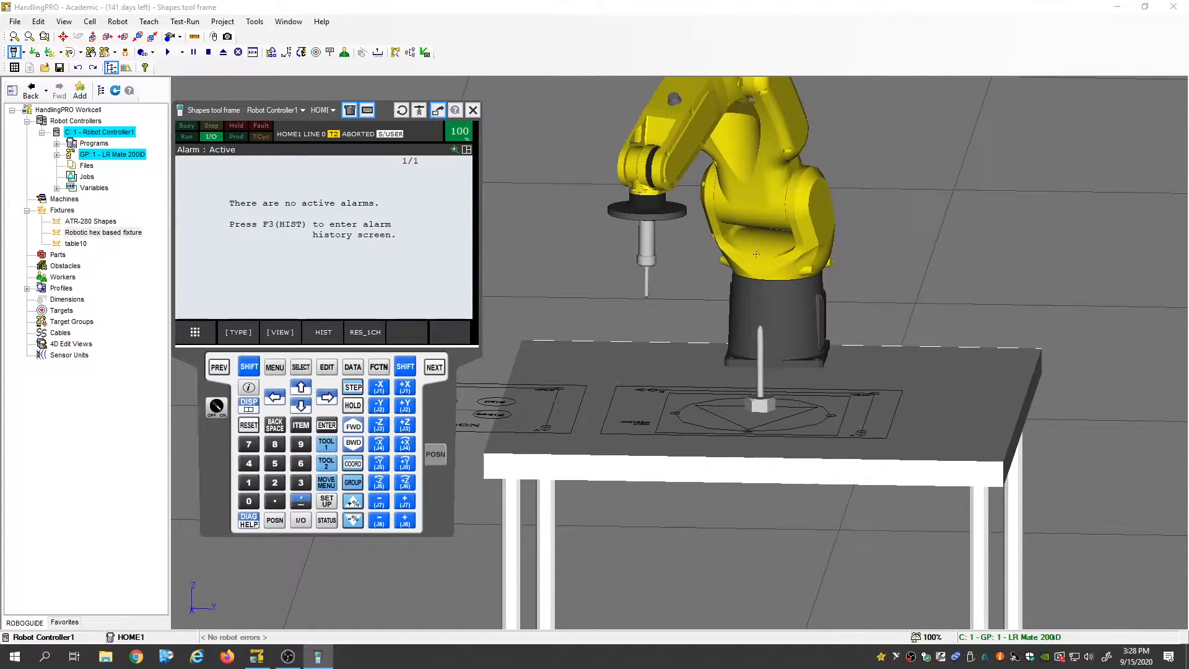
{"action": "mouse_move", "coordinate": [745, 313]}
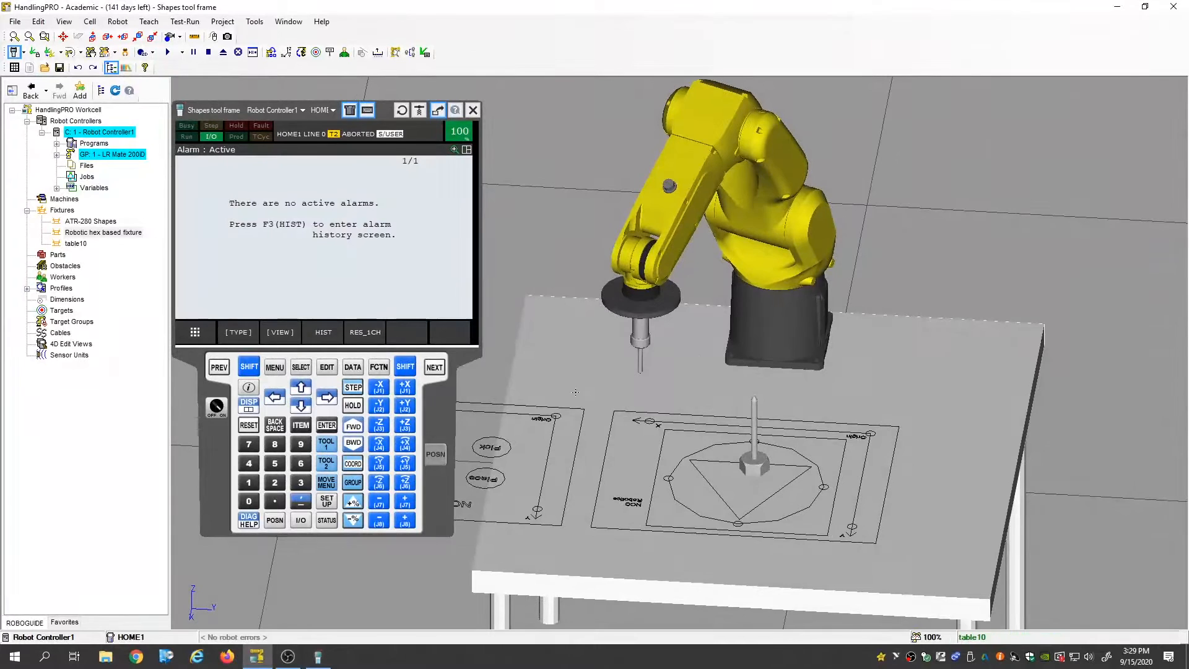
Navigate the pendant to MENU > 6 SETUP > Frames for frame 1
{"action": "left_click", "coordinate": [275, 366]}
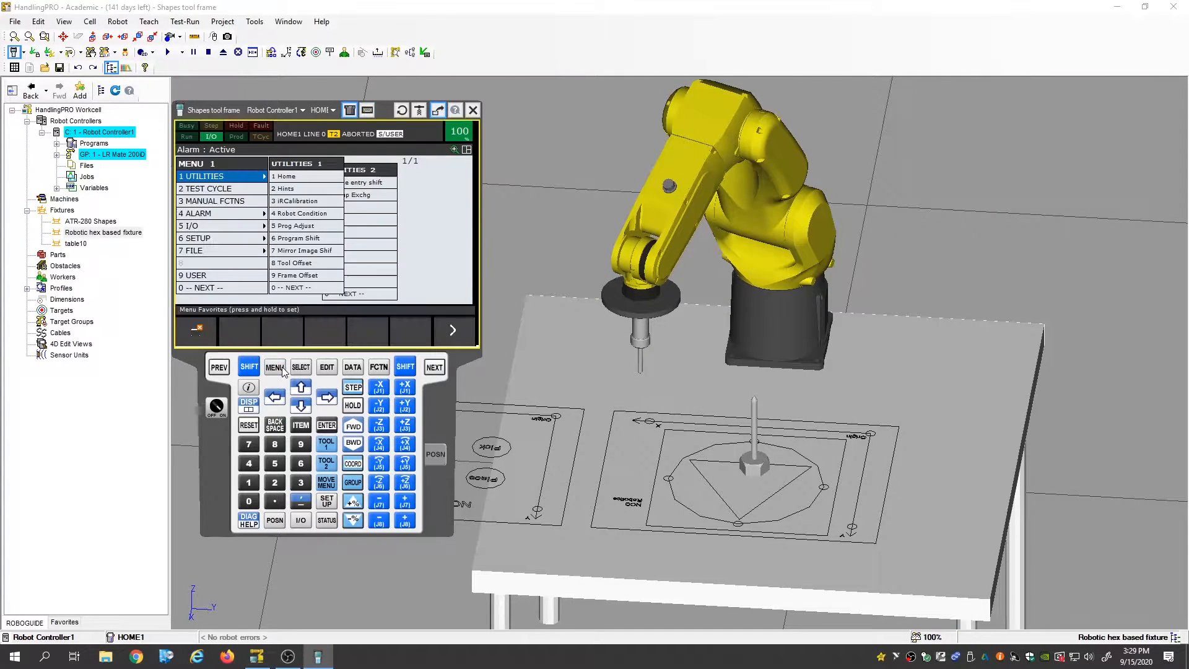
{"action": "left_click", "coordinate": [206, 213]}
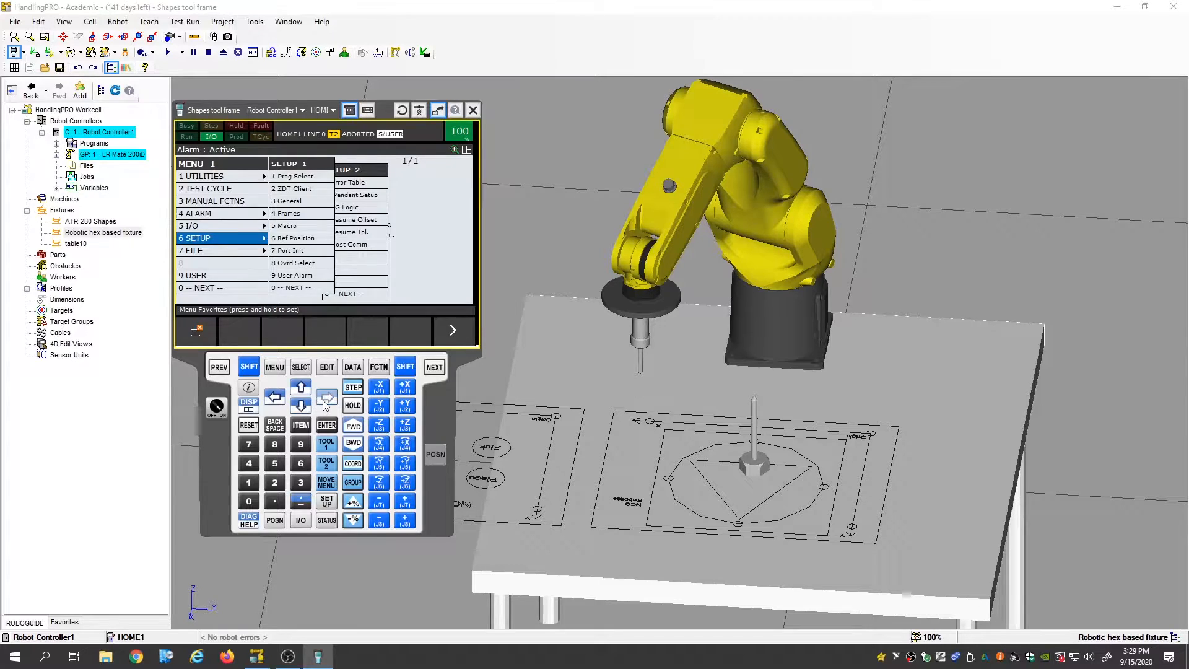
{"action": "left_click", "coordinate": [326, 398]}
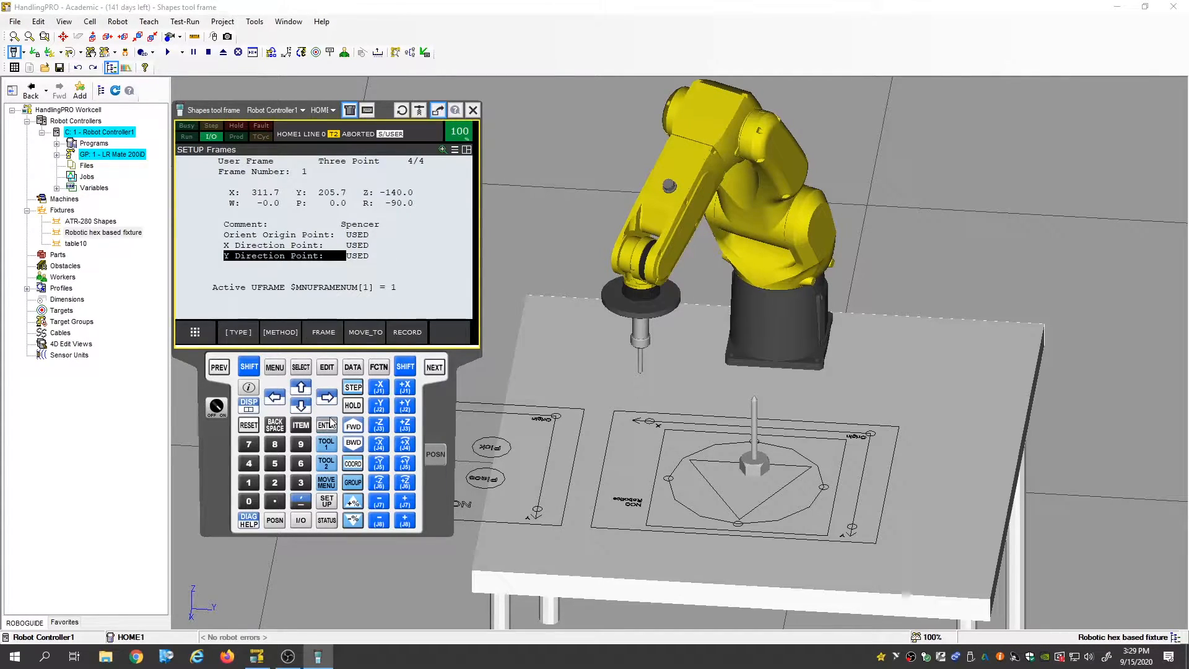
{"action": "mouse_move", "coordinate": [326, 425]}
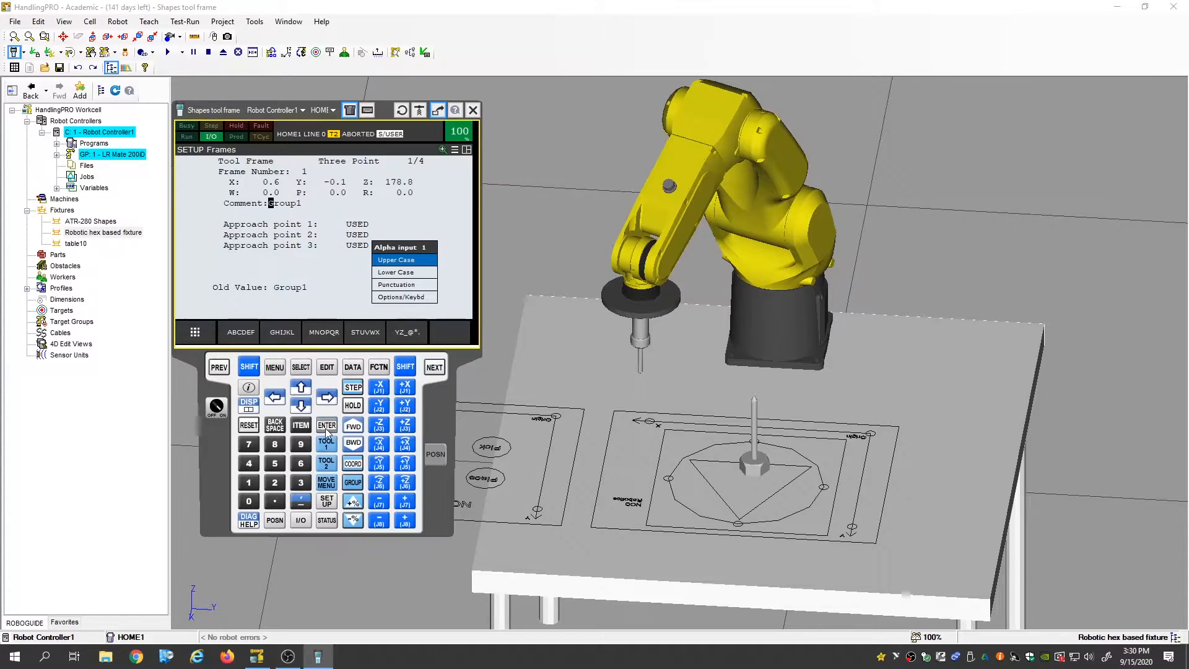
Replace tool frame 1's comment Group1 with DD via the software keyboard
{"action": "left_click", "coordinate": [404, 296]}
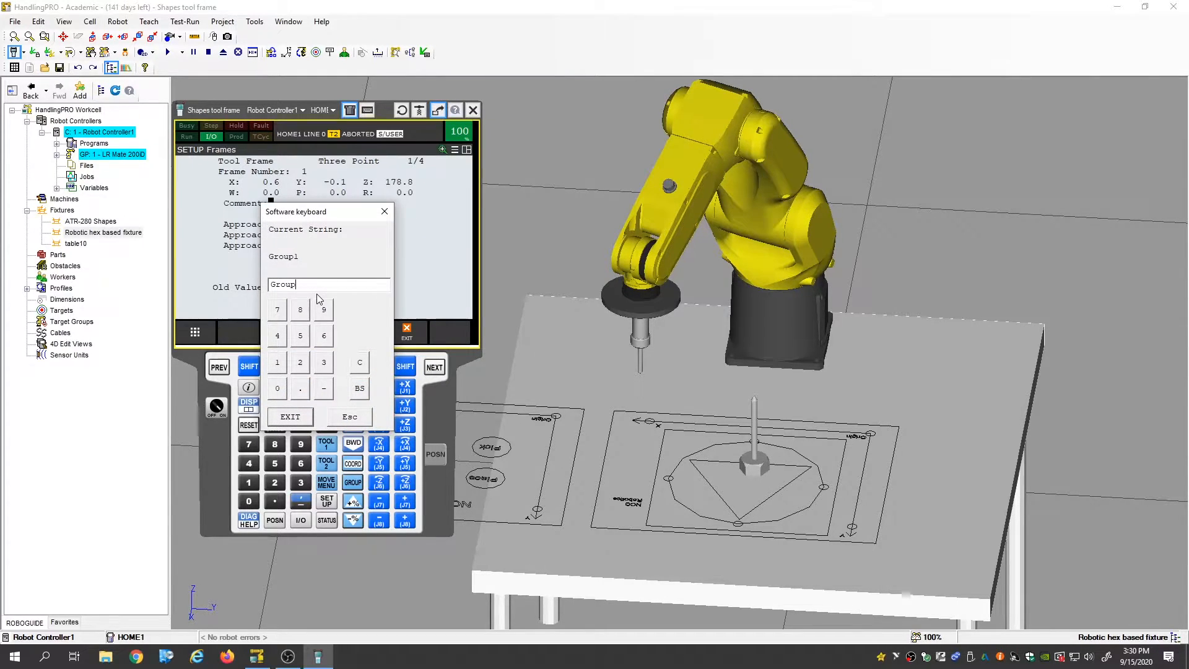
{"action": "left_click", "coordinate": [358, 362]}
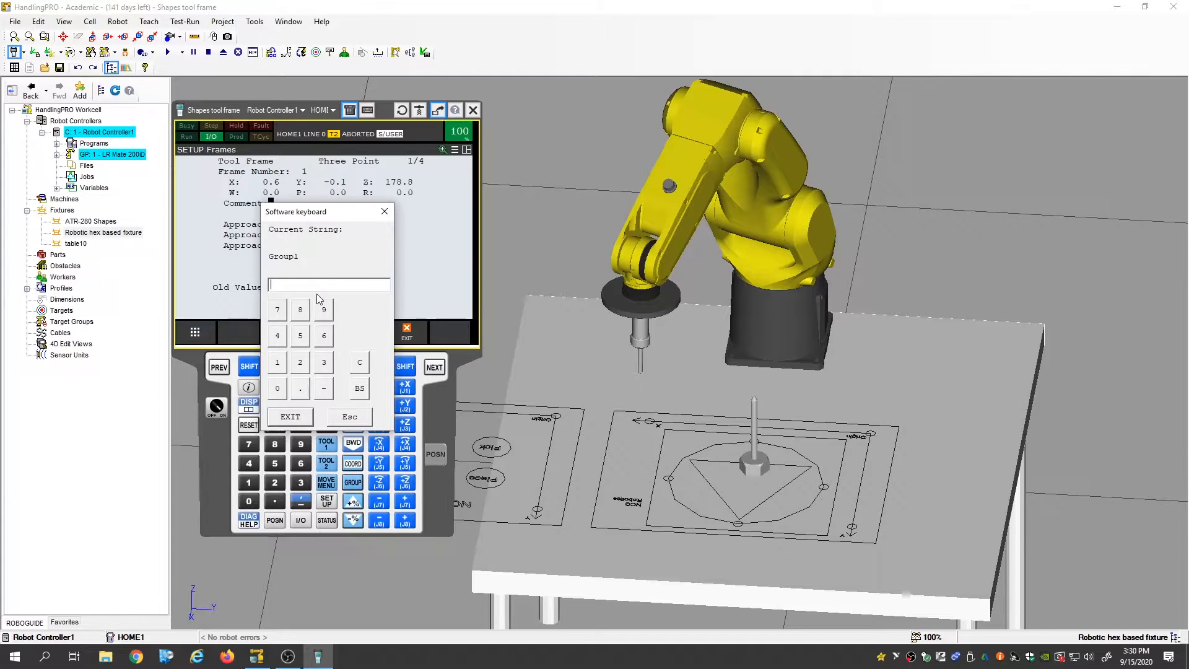
{"action": "type", "text": "DD"}
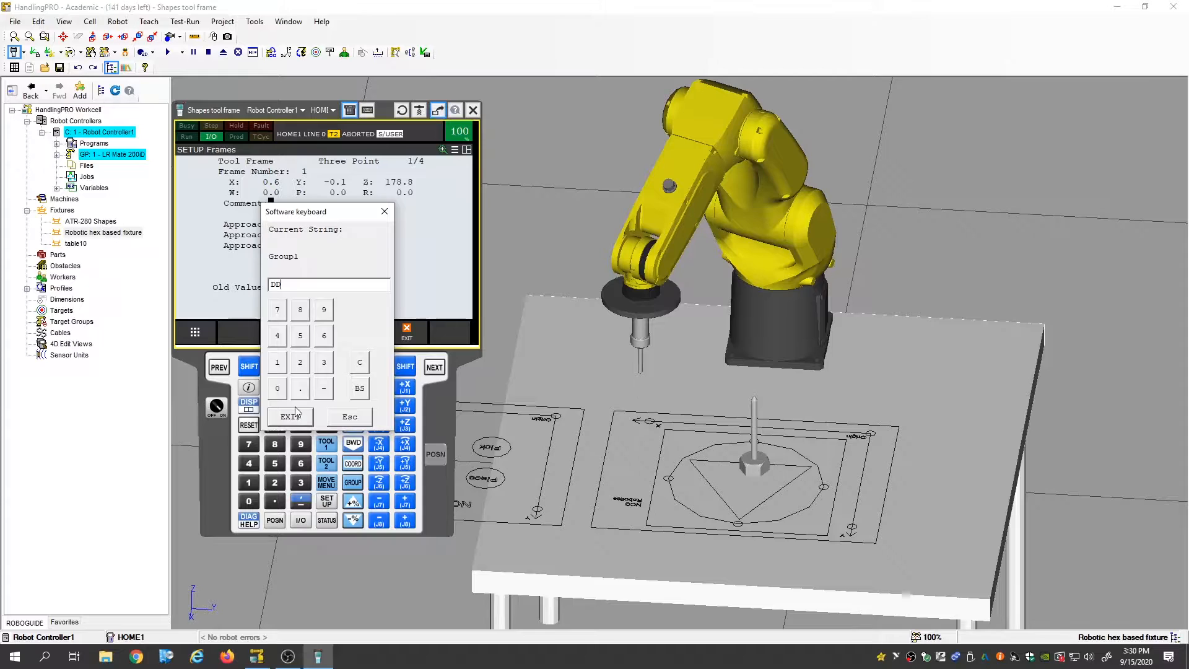
{"action": "left_click", "coordinate": [325, 425]}
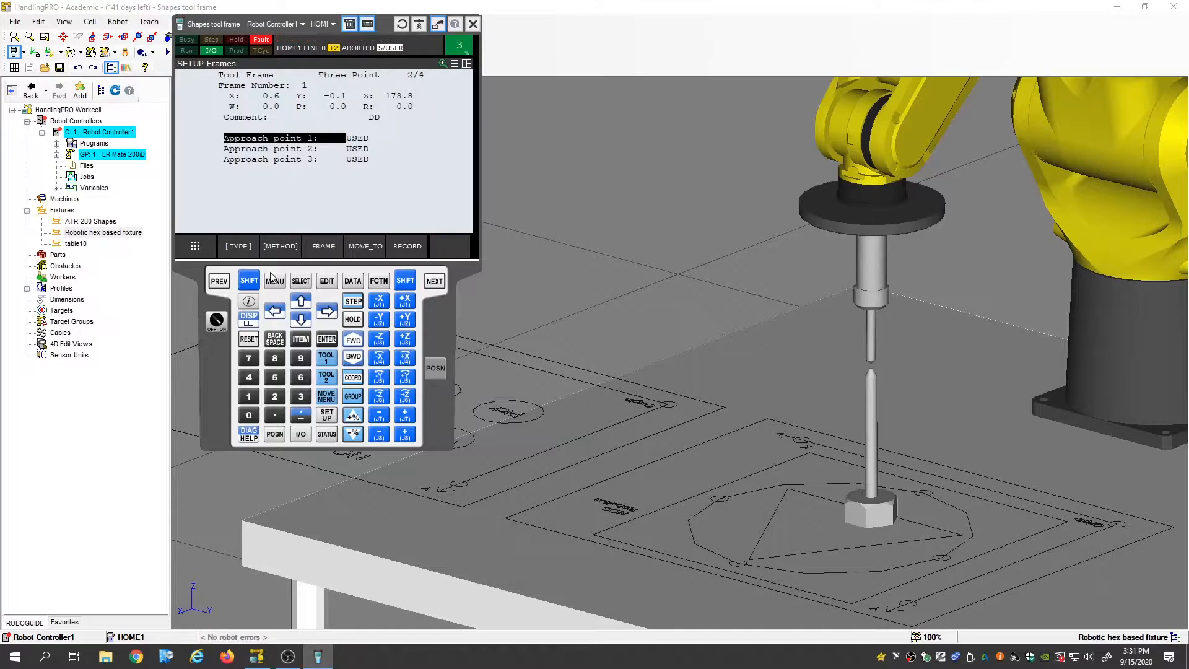
Jog the tool tip down onto the fixture pin top and close the pendant
{"action": "left_click", "coordinate": [249, 339]}
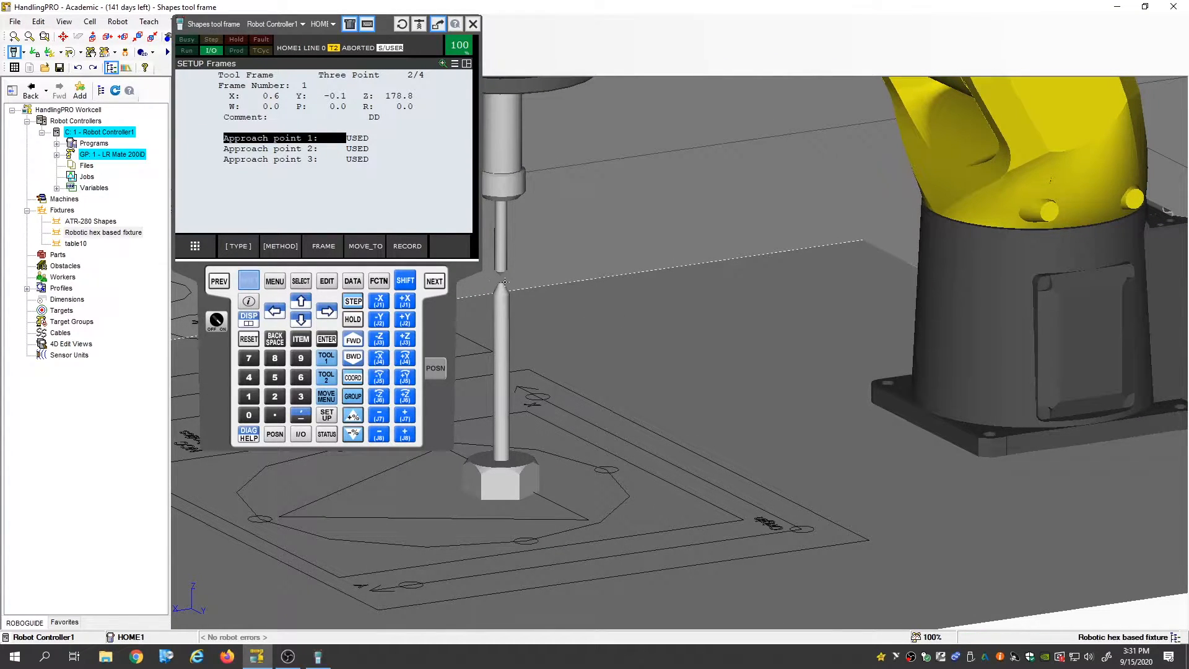
{"action": "left_click", "coordinate": [472, 24]}
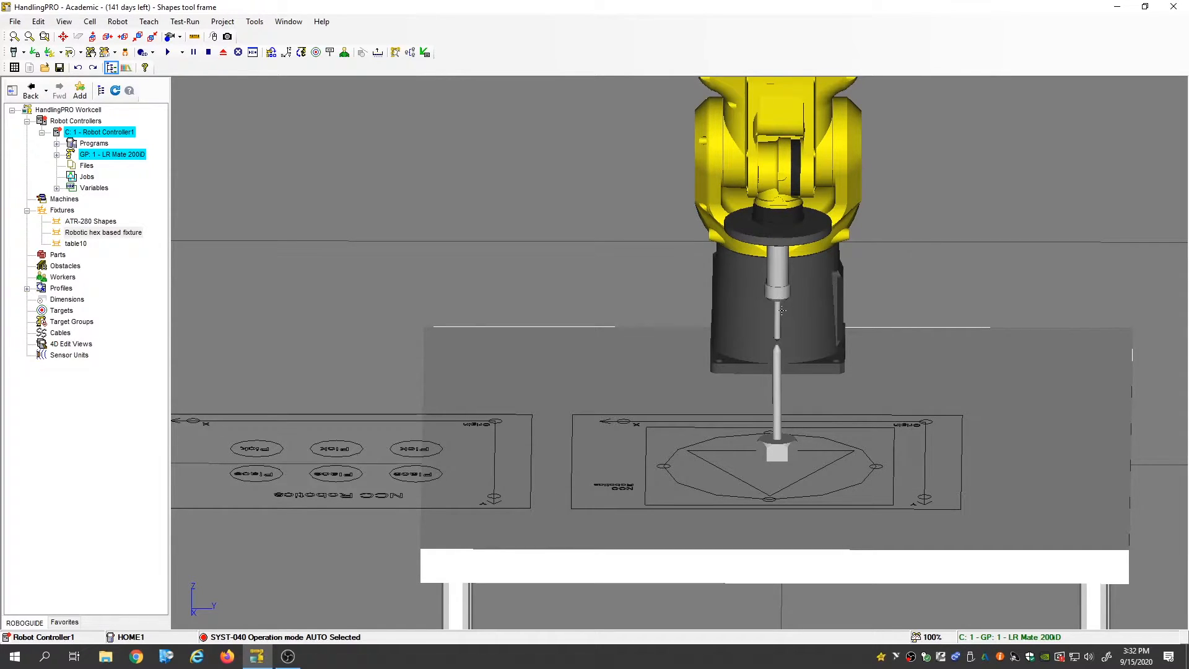
{"action": "mouse_move", "coordinate": [819, 339]}
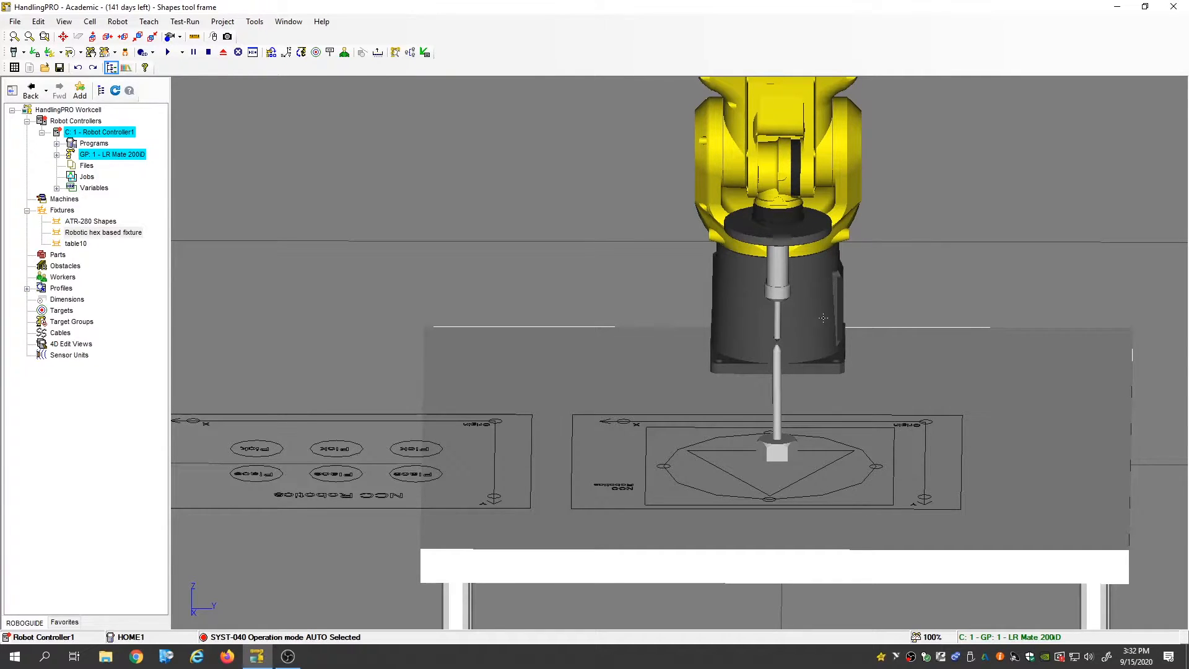
{"action": "mouse_move", "coordinate": [772, 346]}
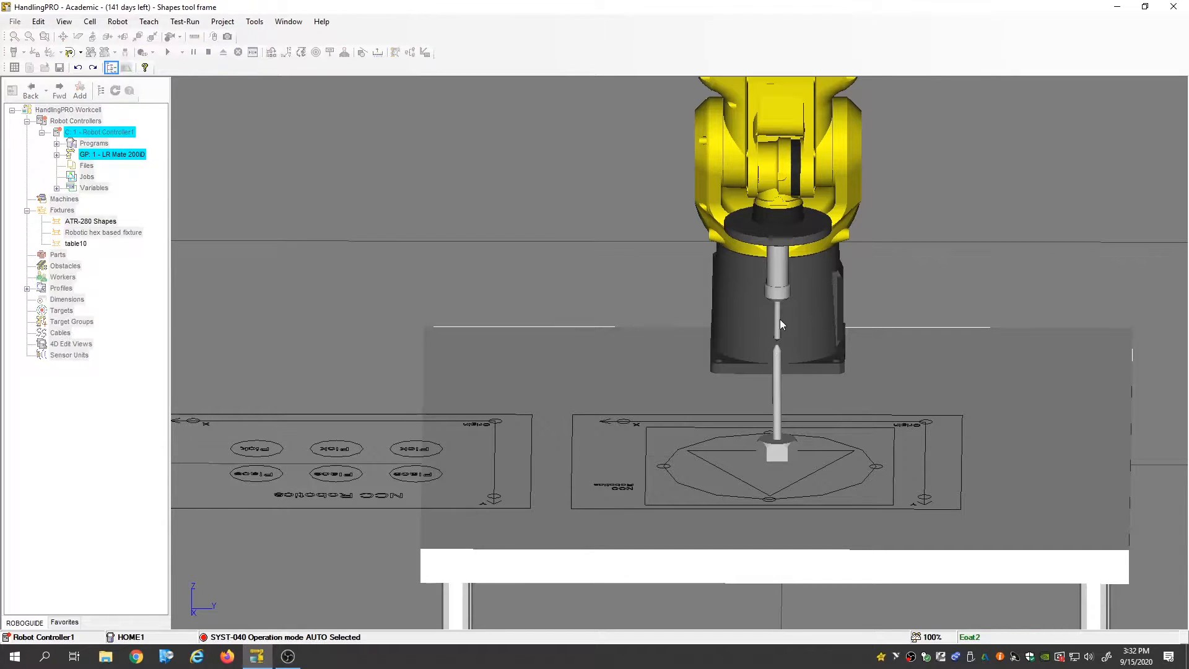
{"action": "mouse_move", "coordinate": [901, 351]}
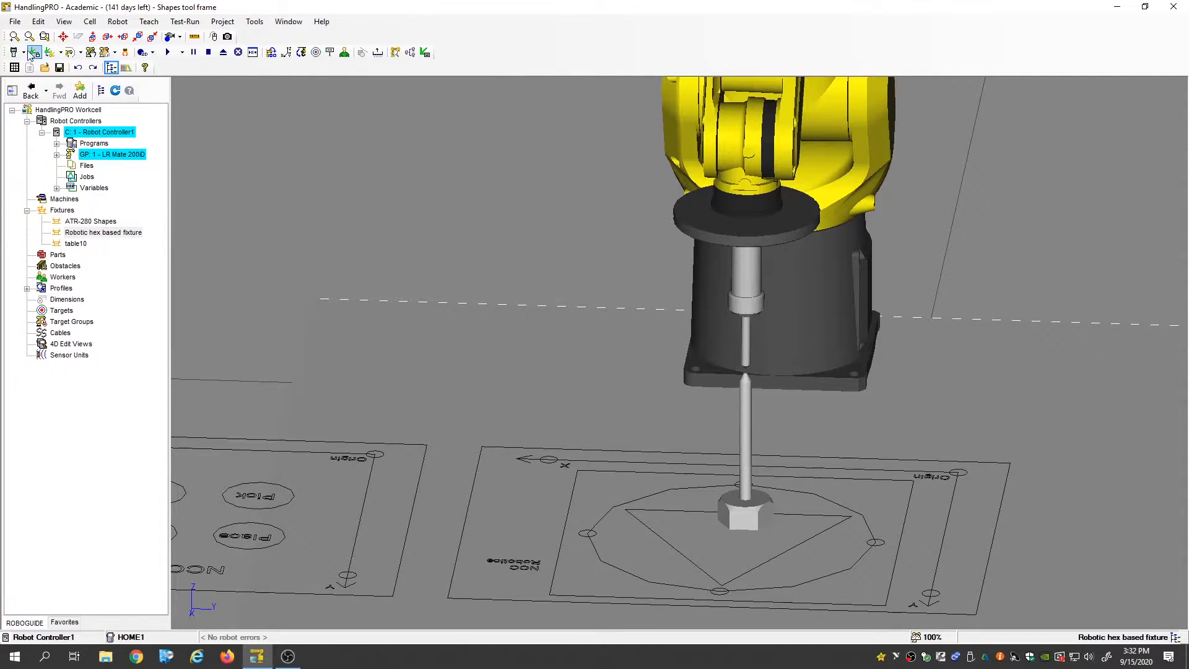
Reopen the pendant on Approach point 2 and jog +Z to lift the tool clear of the pin
{"action": "left_click", "coordinate": [33, 52]}
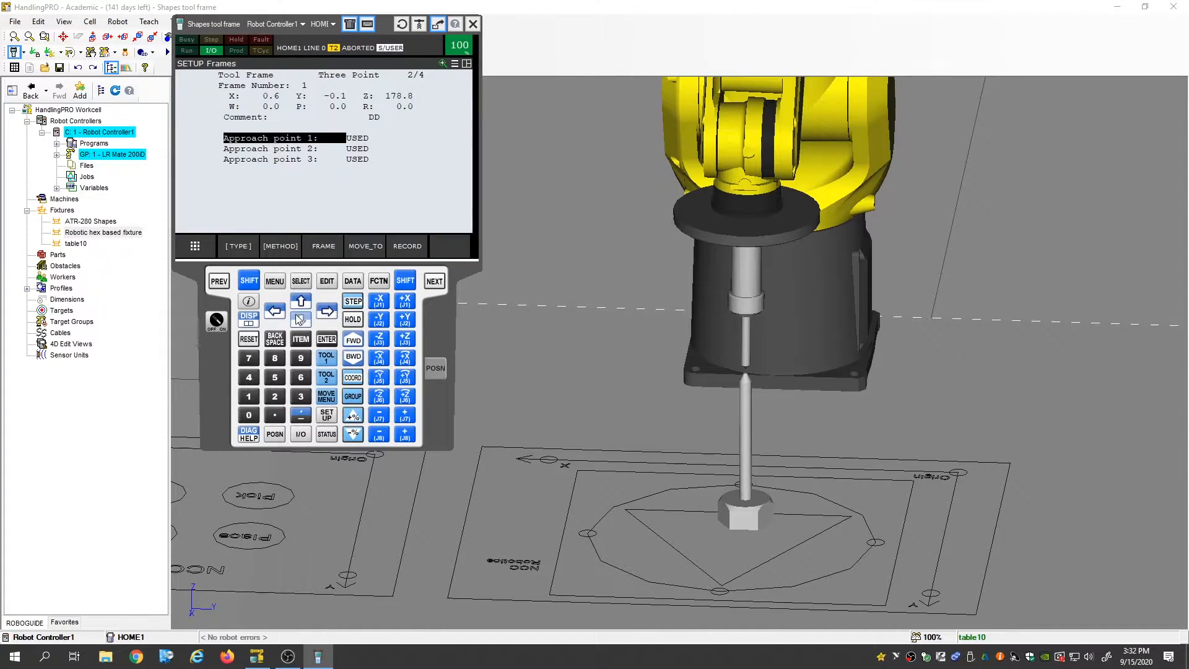
{"action": "left_click", "coordinate": [299, 318]}
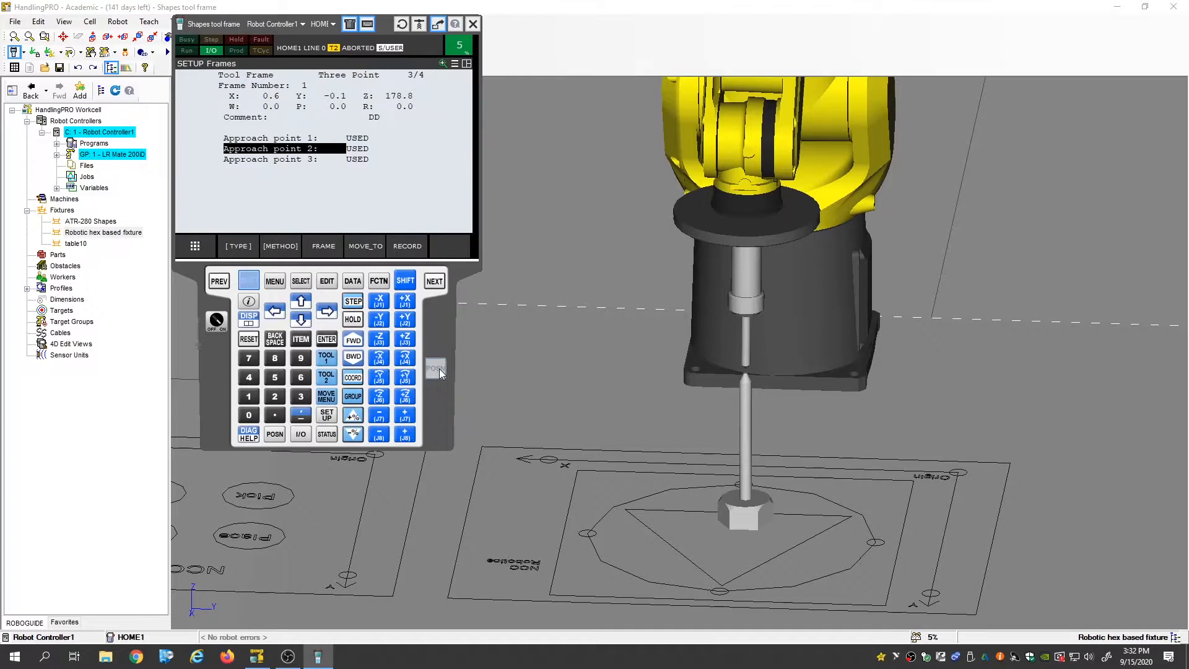
{"action": "left_click", "coordinate": [404, 337]}
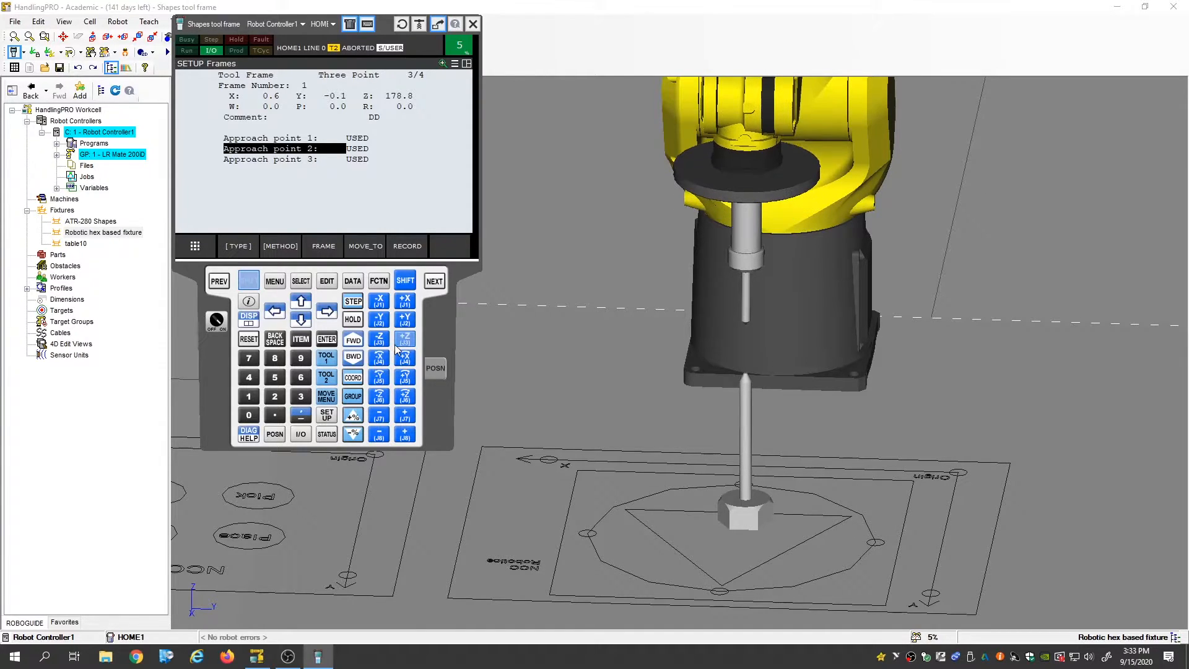
{"action": "left_click", "coordinate": [404, 338]}
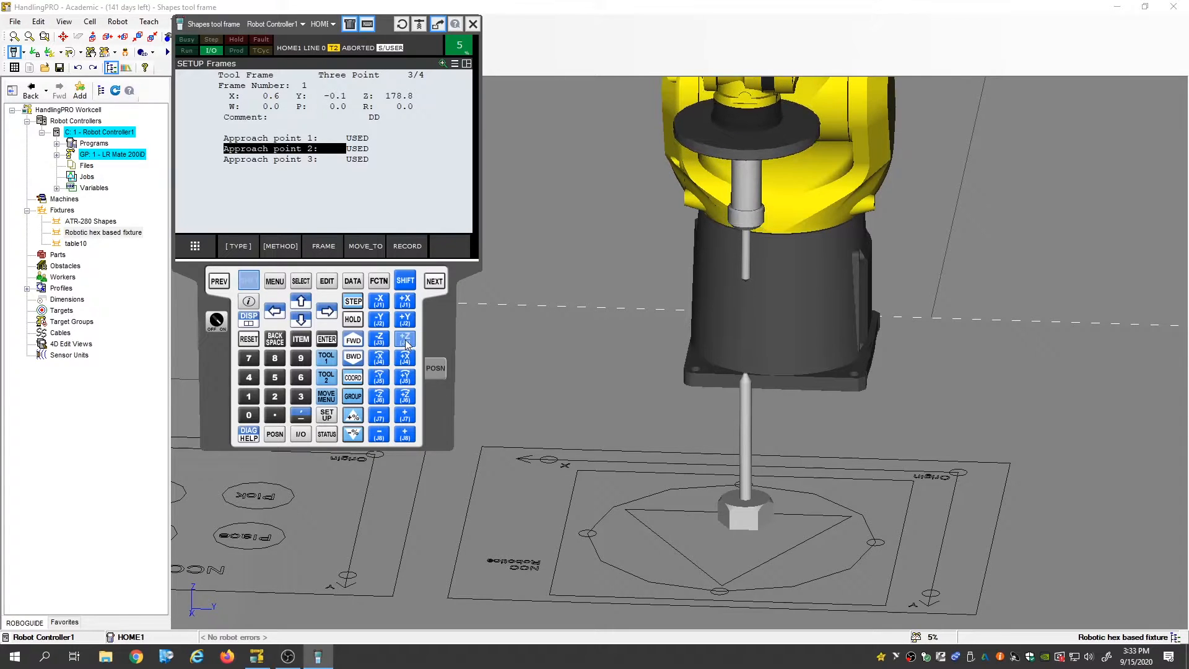
{"action": "left_click", "coordinate": [404, 340]}
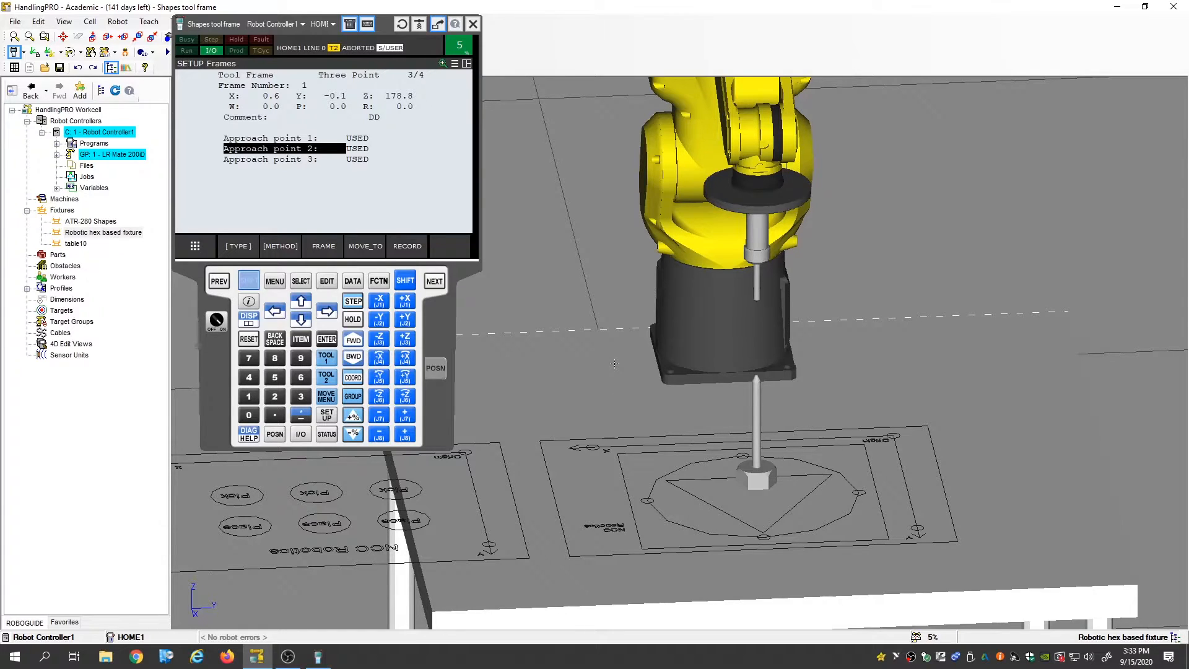
{"action": "mouse_move", "coordinate": [818, 309]}
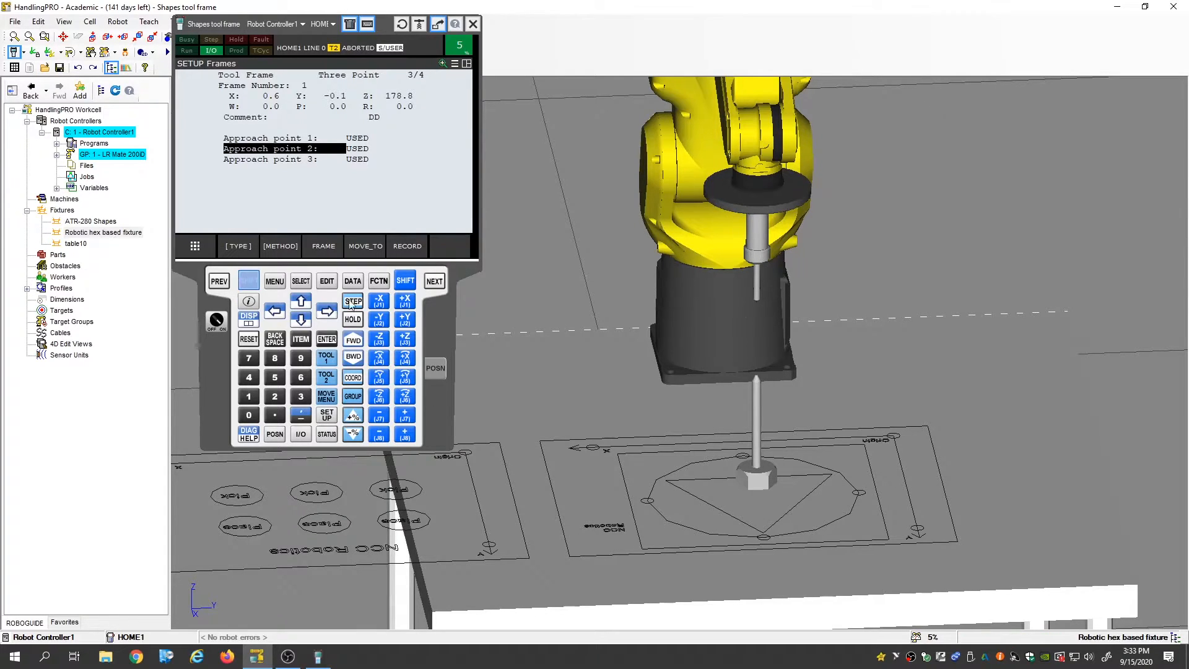
{"action": "mouse_move", "coordinate": [435, 389]}
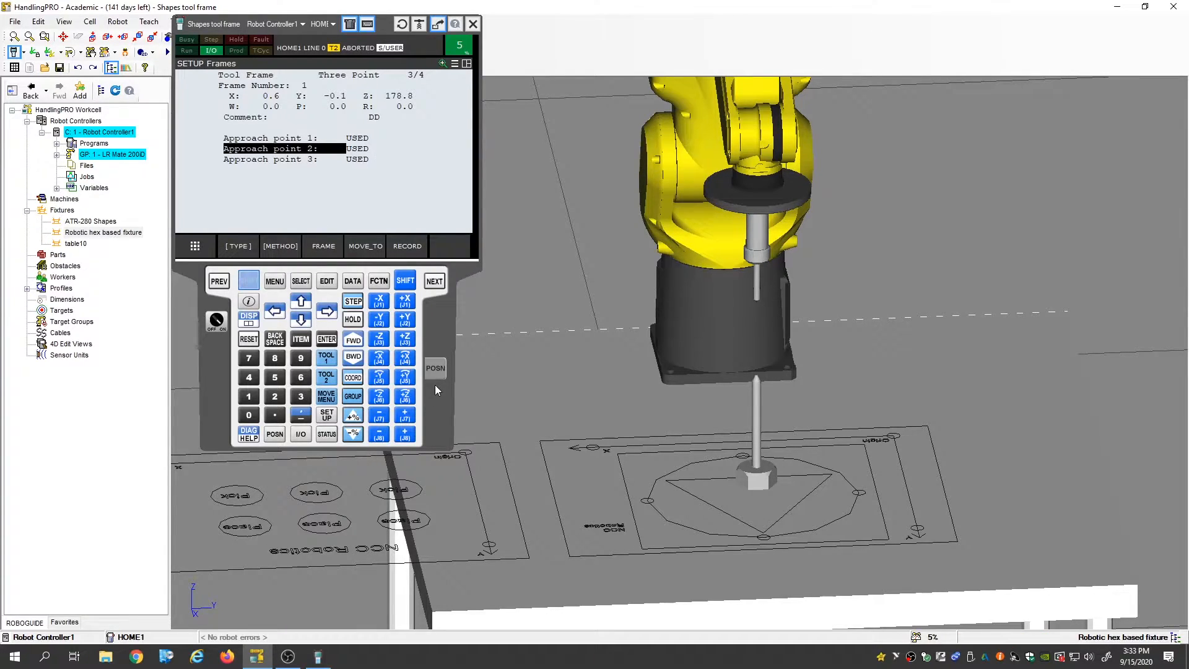
{"action": "mouse_move", "coordinate": [661, 255]}
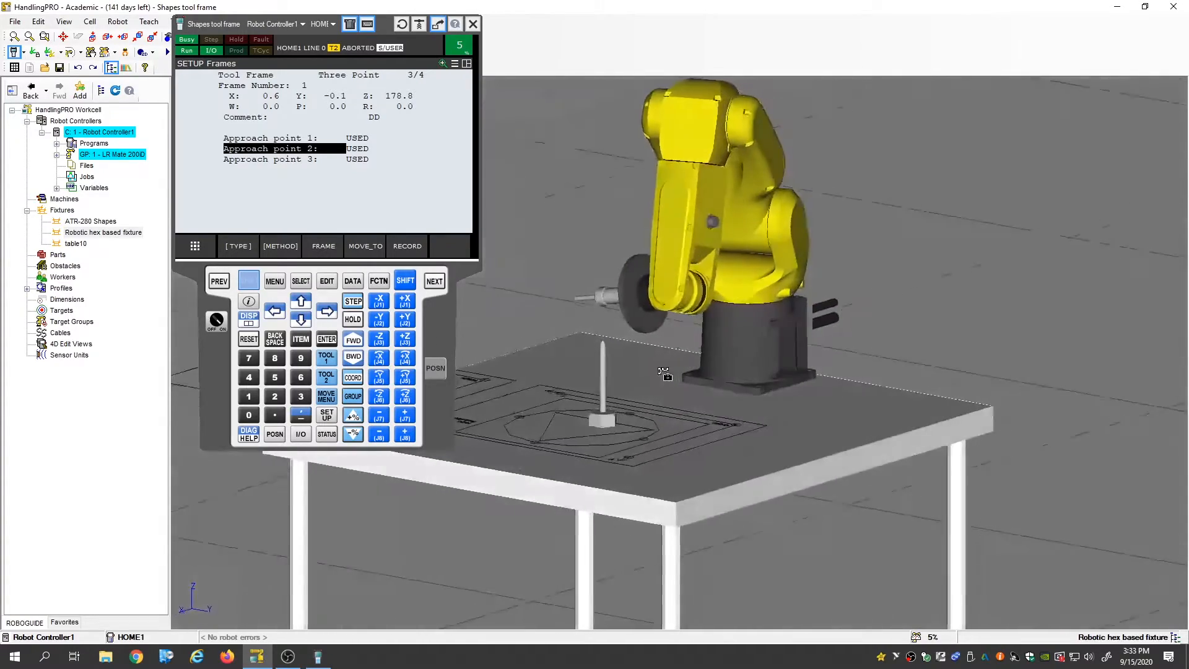
Orbit the workcell view to see the tip against the pin
{"action": "left_click_drag", "start_coordinate": [663, 371], "coordinate": [743, 371]}
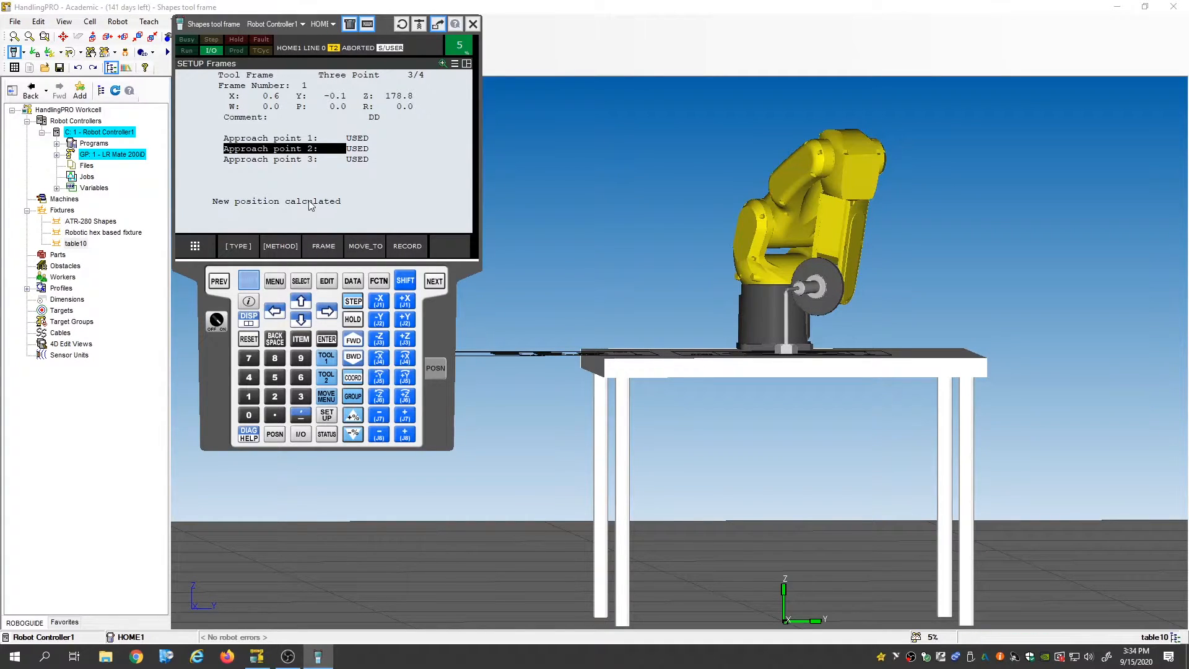
Advance to Approach point 3 and start jogging the sideways tip toward the pin
{"action": "left_click", "coordinate": [249, 280]}
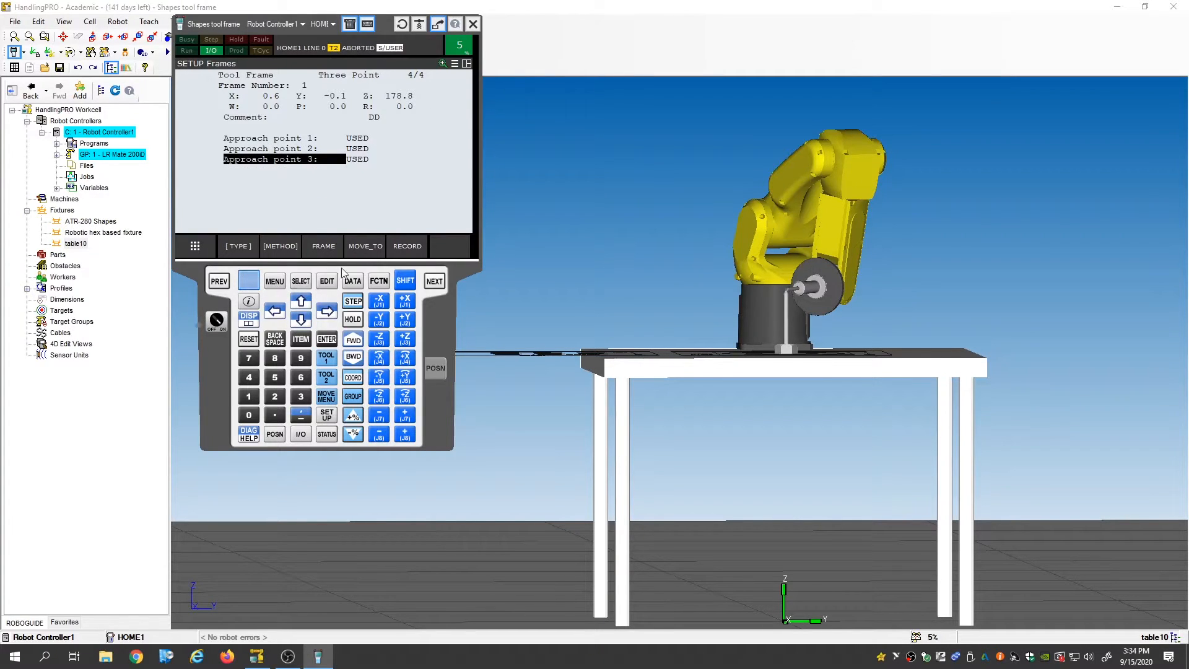
{"action": "left_click", "coordinate": [364, 245]}
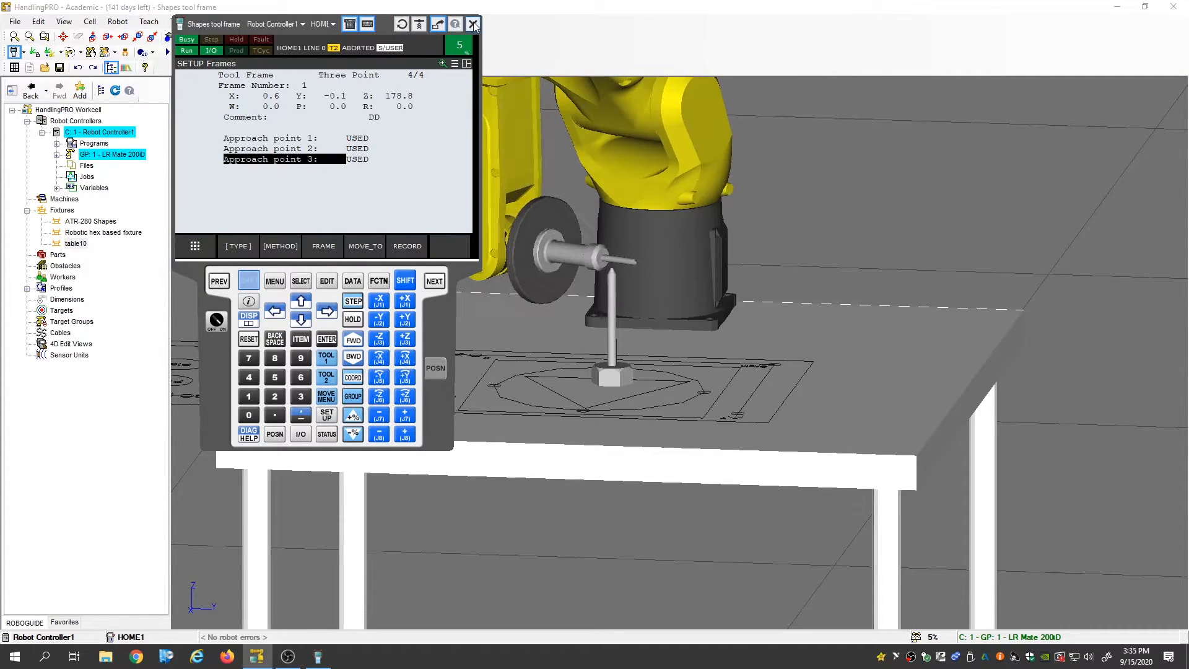
Drag the Teach Pendant window aside to reveal the whole robot and pin
{"action": "left_click", "coordinate": [470, 23]}
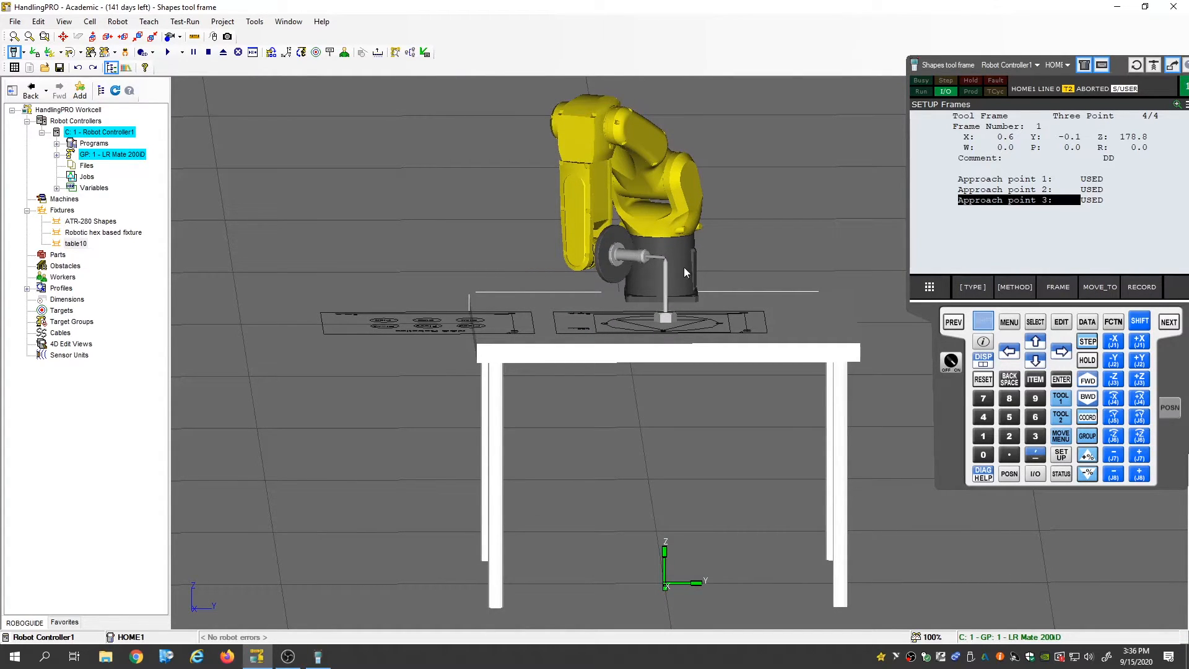
{"action": "mouse_move", "coordinate": [658, 268]}
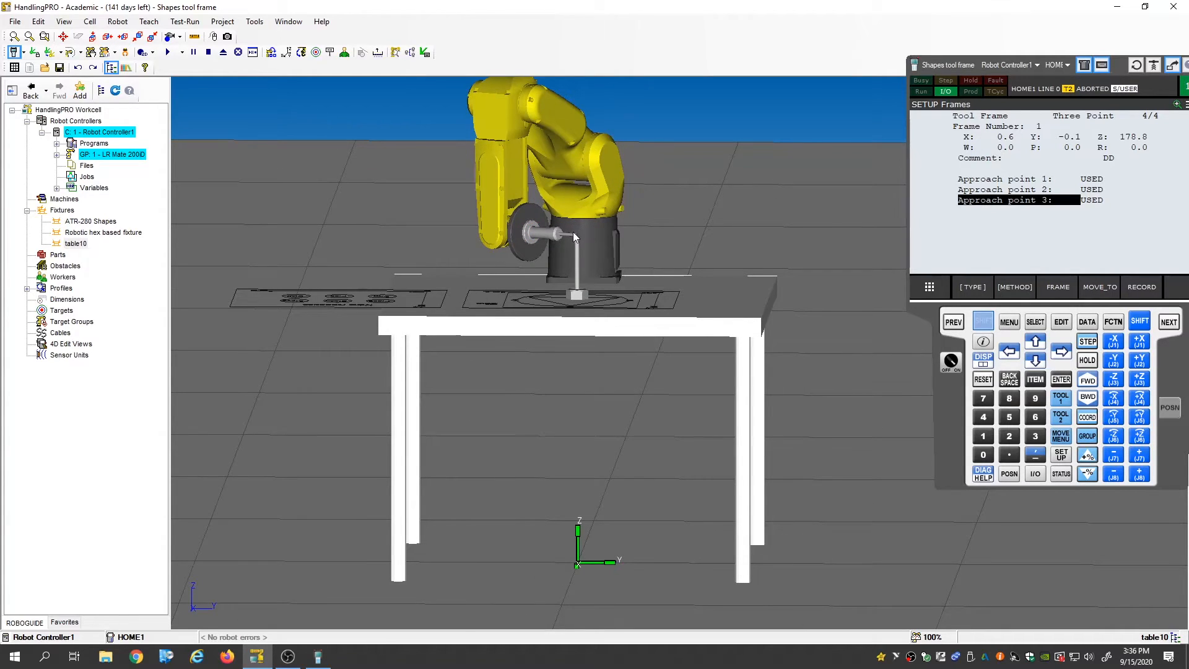
Return to Approach point 1 and MOVE_TO it, tool vertical on the pin top
{"action": "left_click", "coordinate": [1136, 379]}
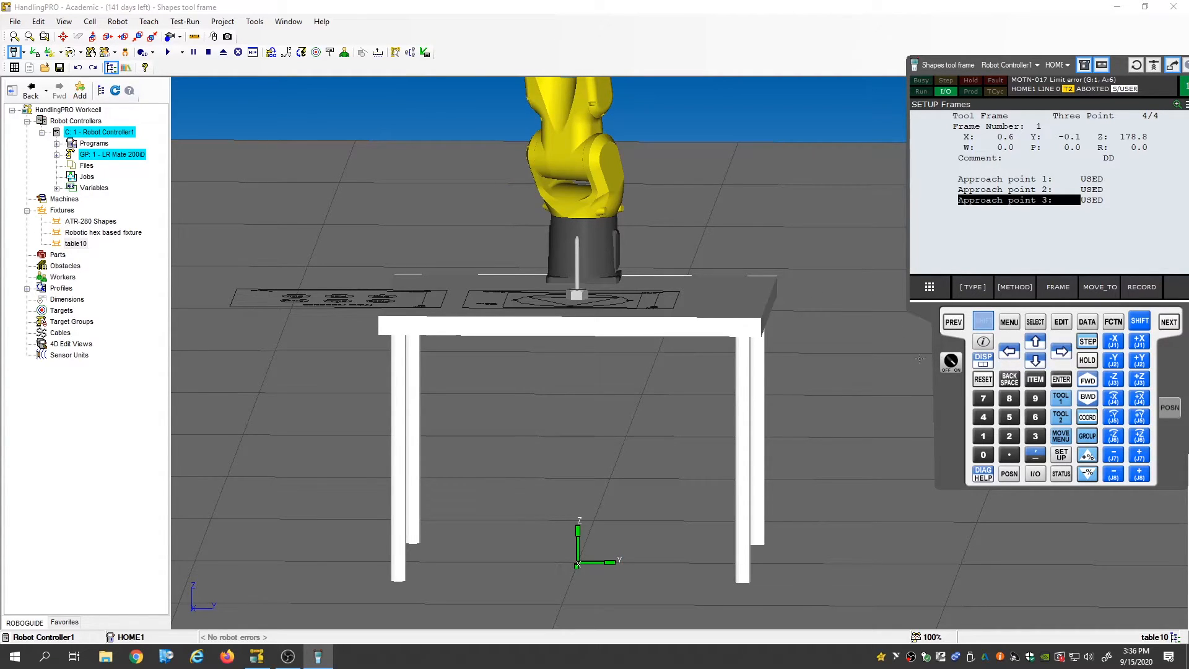
{"action": "left_click", "coordinate": [982, 321]}
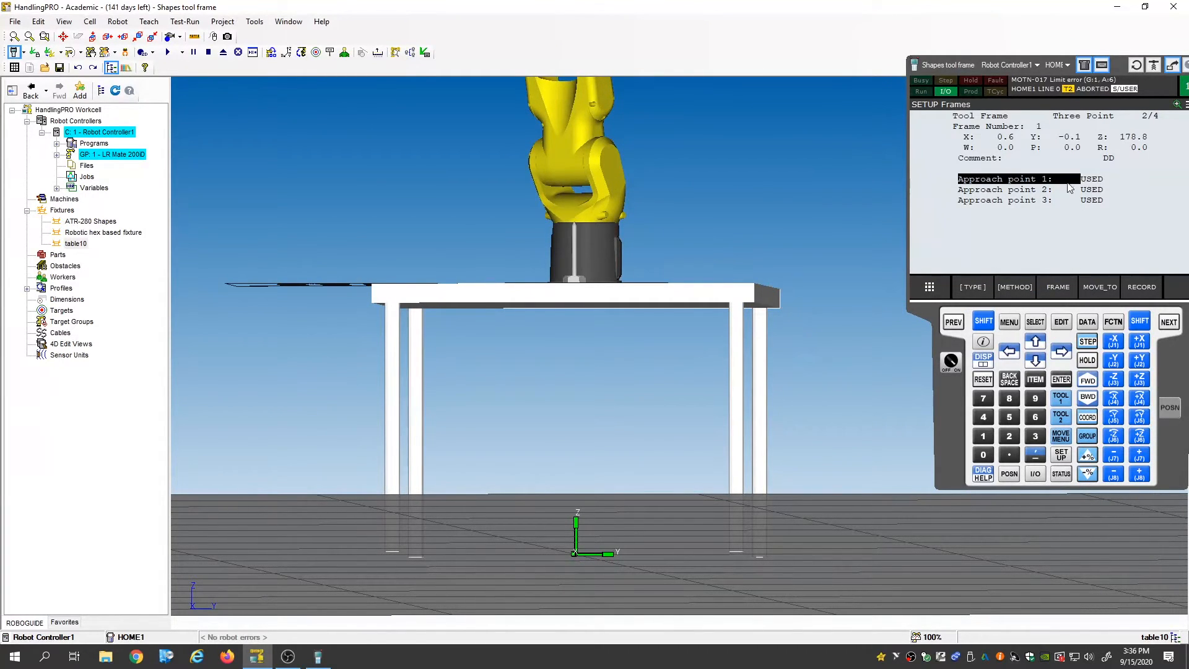
{"action": "left_click", "coordinate": [1098, 286]}
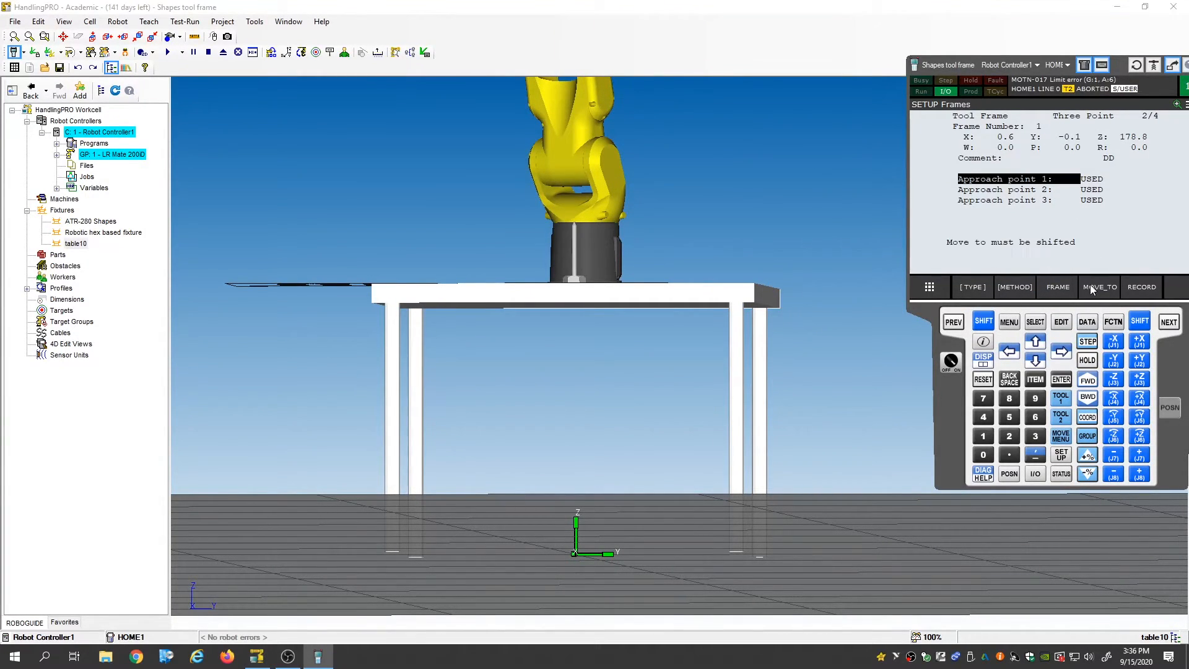
{"action": "left_click", "coordinate": [981, 321]}
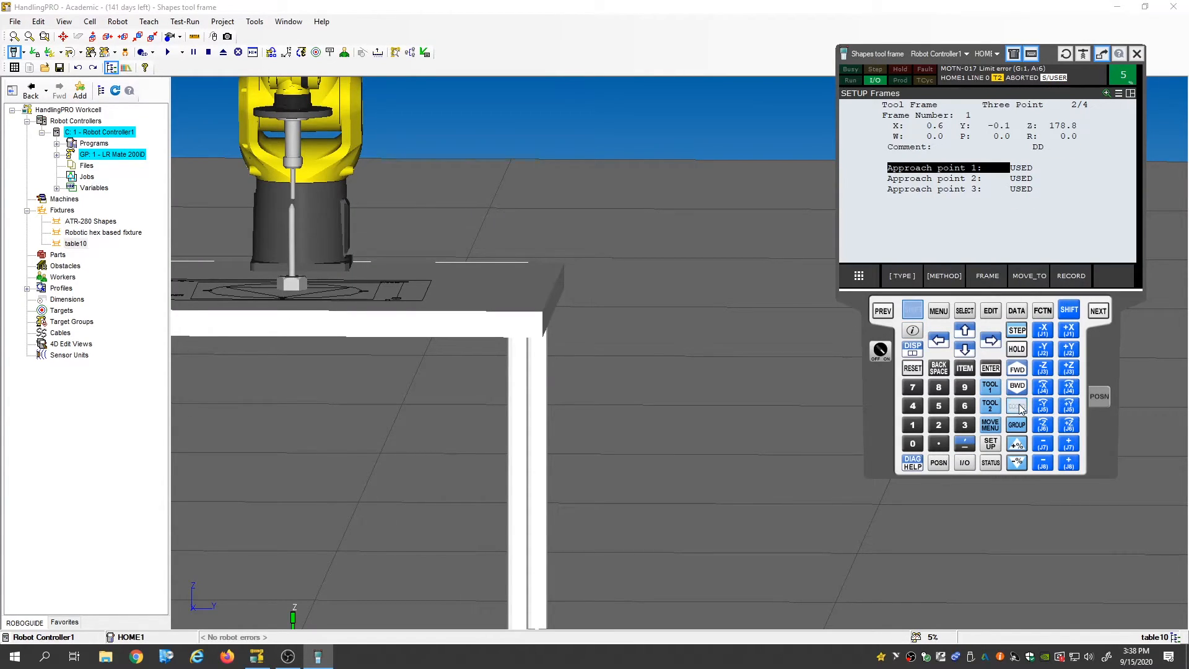
Jog W/P rotations at 50% in TOOL coordinates so the tool tilts about its tip on the pin
{"action": "left_click", "coordinate": [1015, 406]}
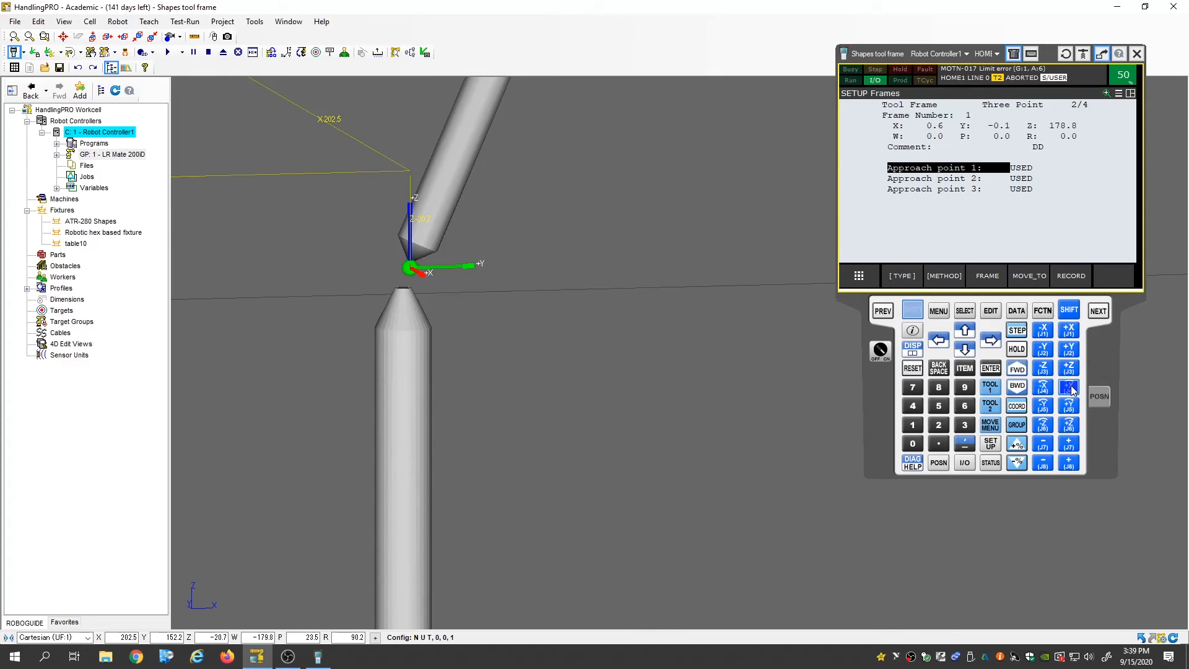
{"action": "left_click", "coordinate": [1042, 387]}
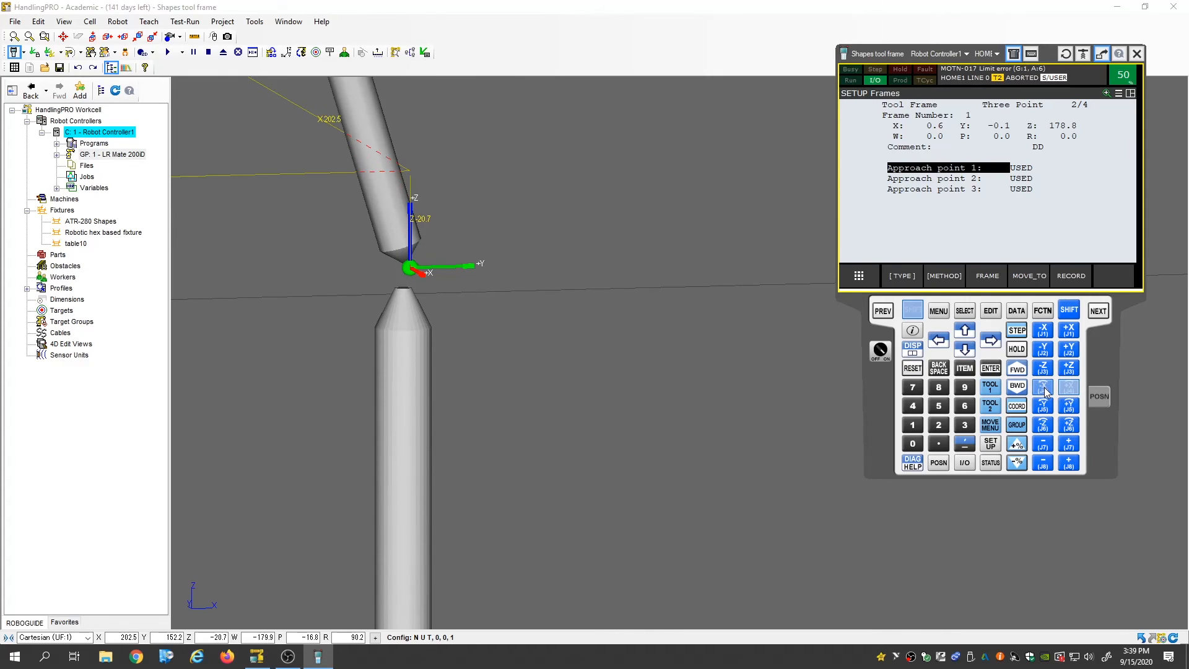